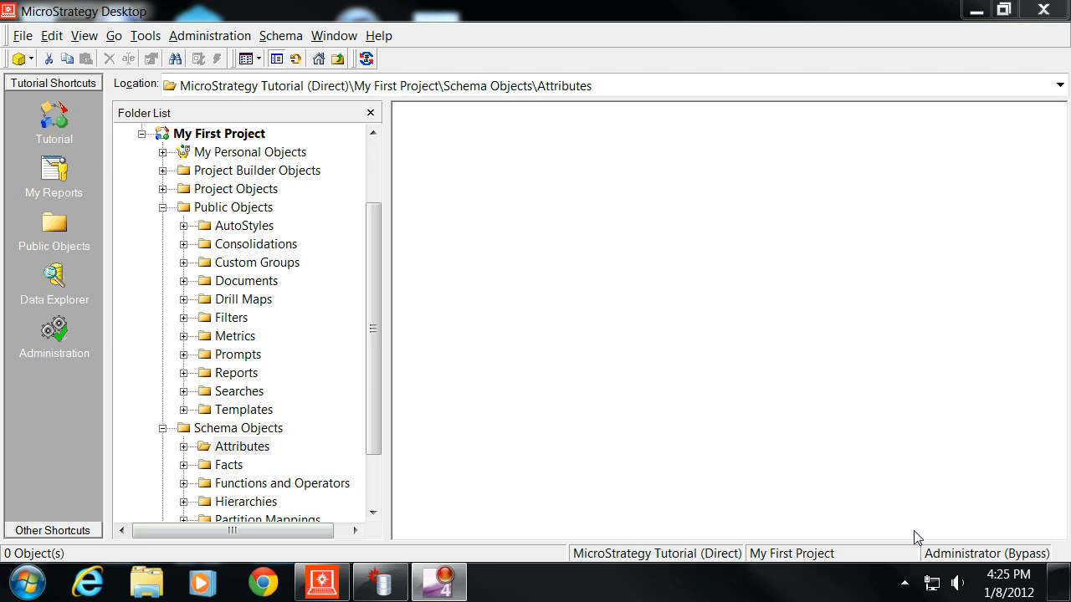
mouse_move(358, 384)
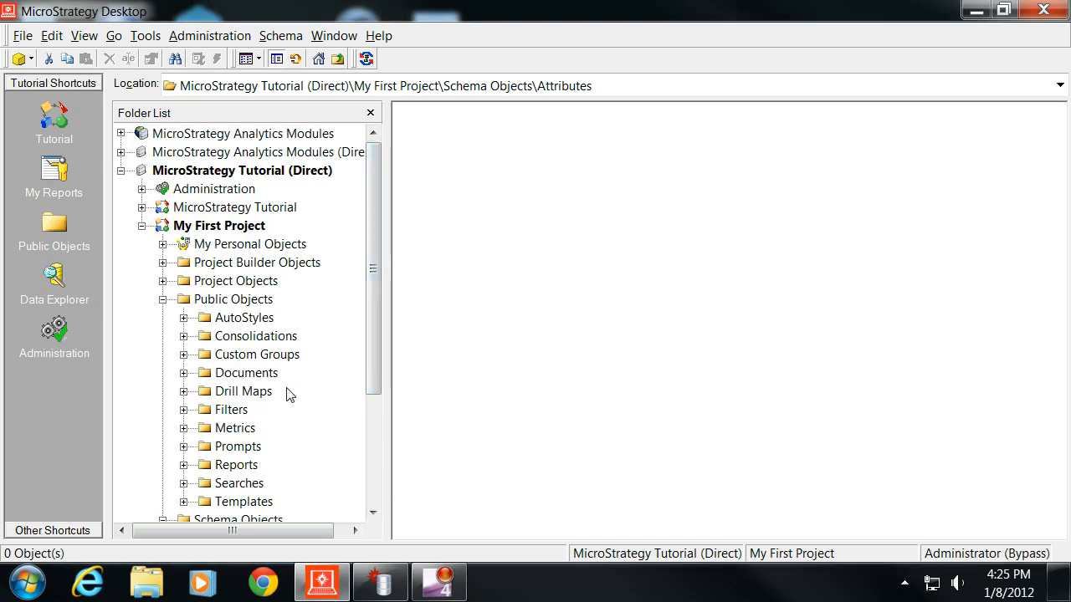
mouse_move(270, 400)
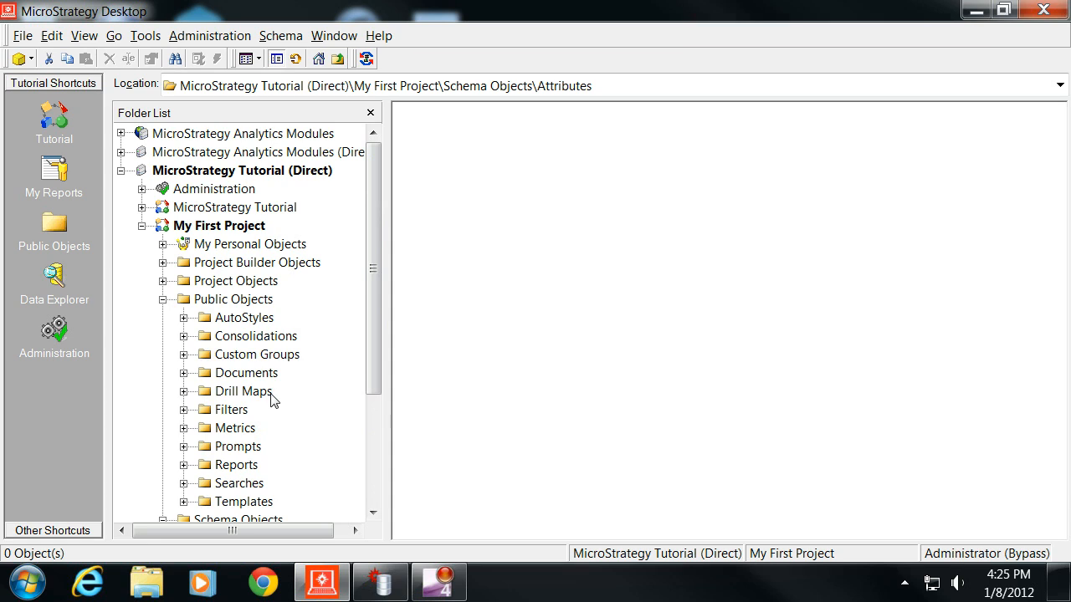
mouse_move(279, 402)
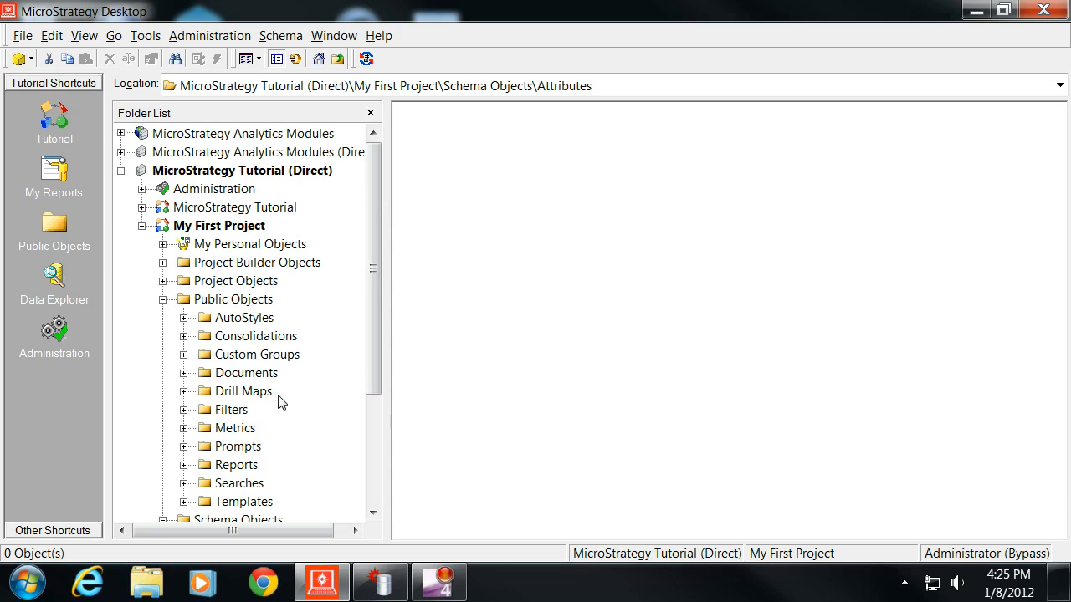
mouse_move(267, 433)
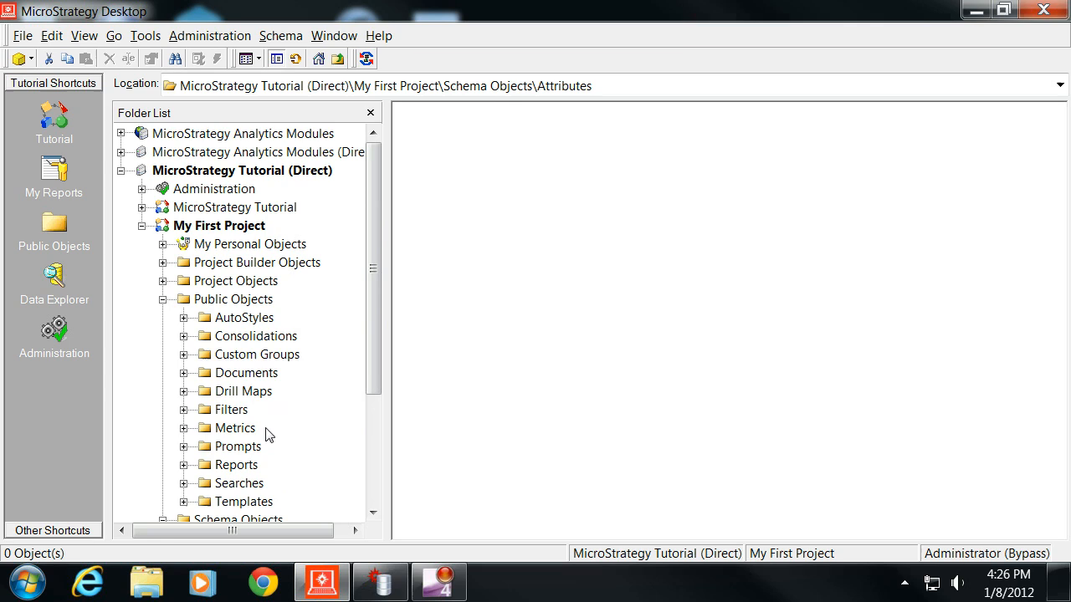
Enlarge the DB Query Tool results to show all five MTD_DAY dates (Oct 1–5), then return to Desktop
left_click(26, 582)
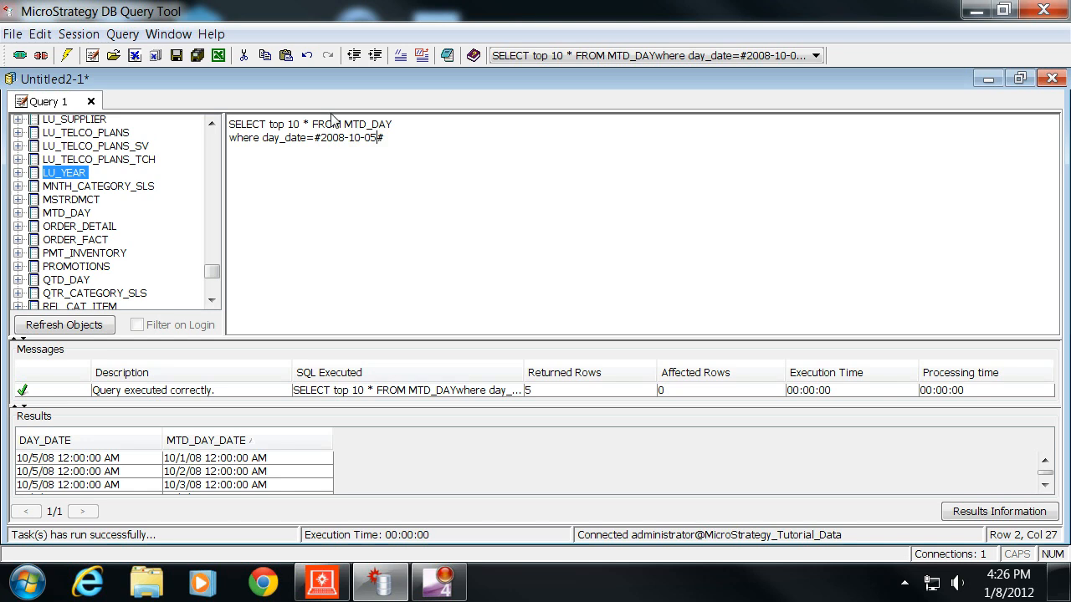
mouse_move(391, 87)
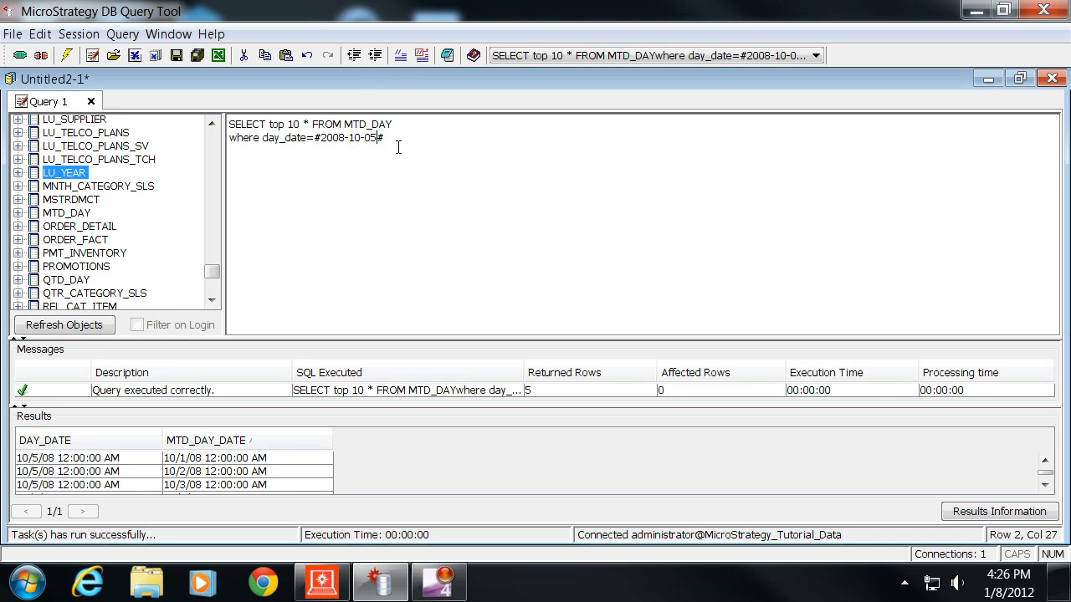
key("ctrl+a")
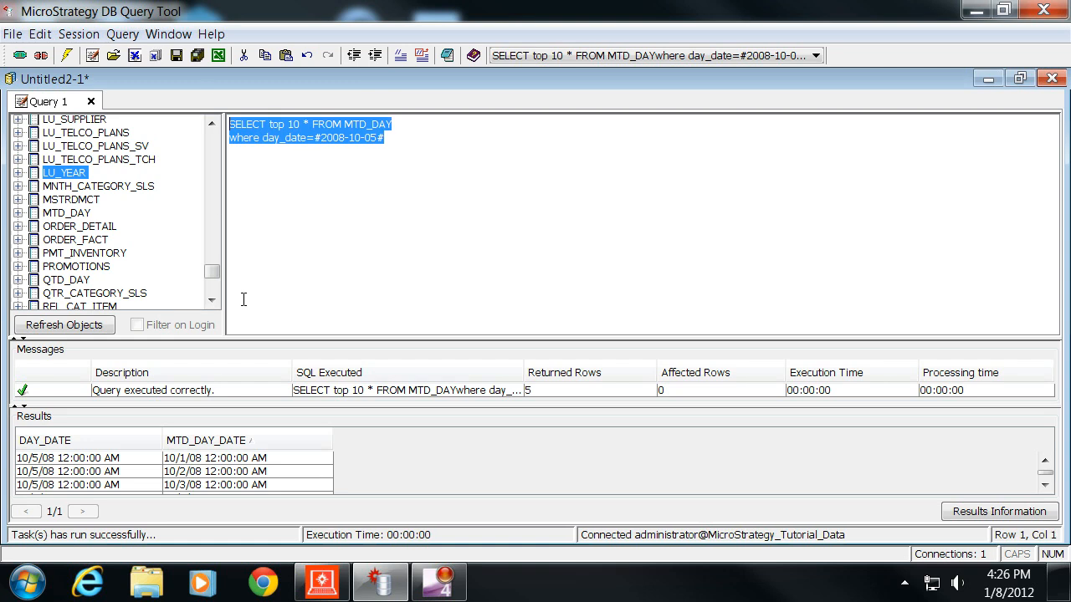
mouse_move(347, 117)
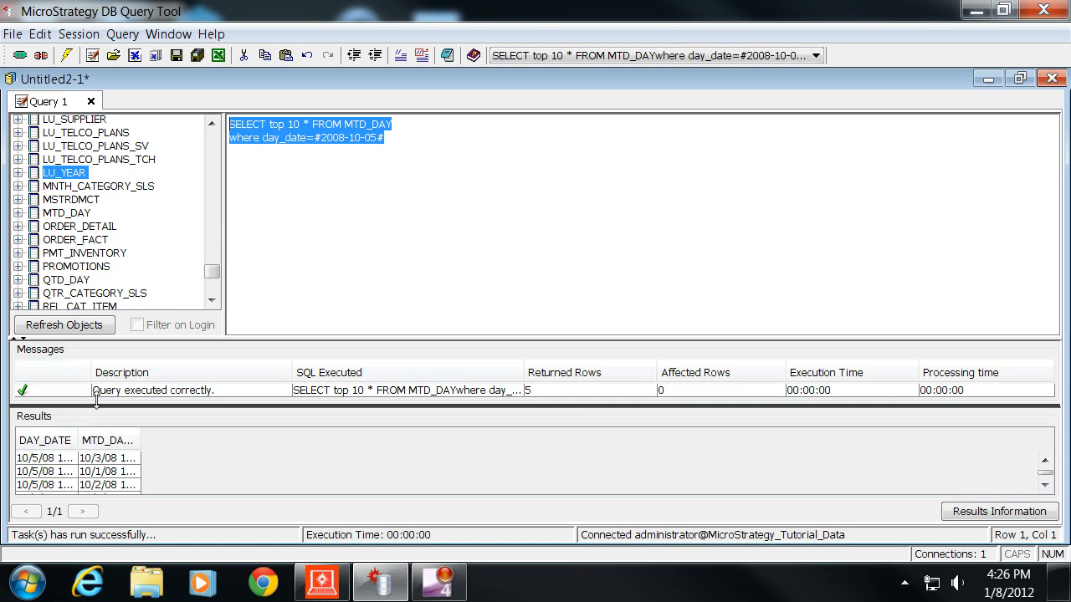
left_click(100, 440)
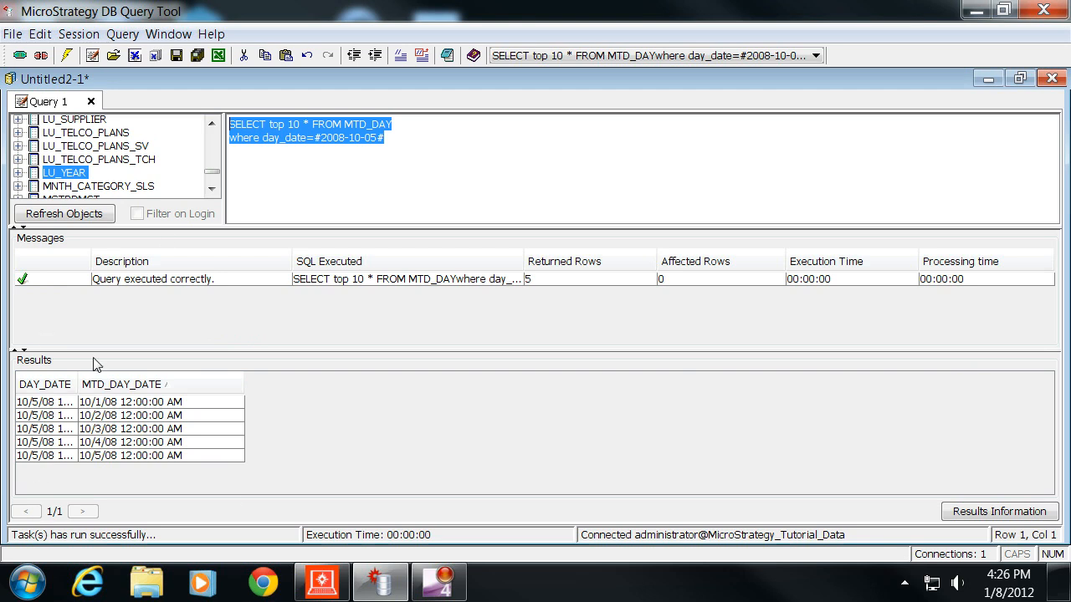
left_click(123, 384)
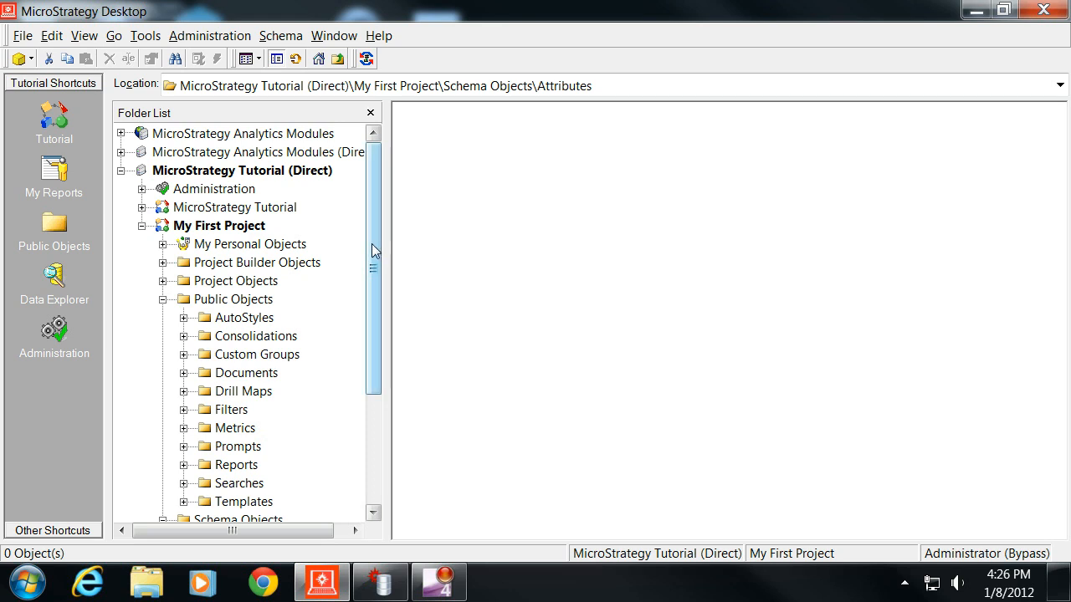
Add MTD_DAY from the Warehouse Catalog to the project's tables and save
scroll("down", 3)
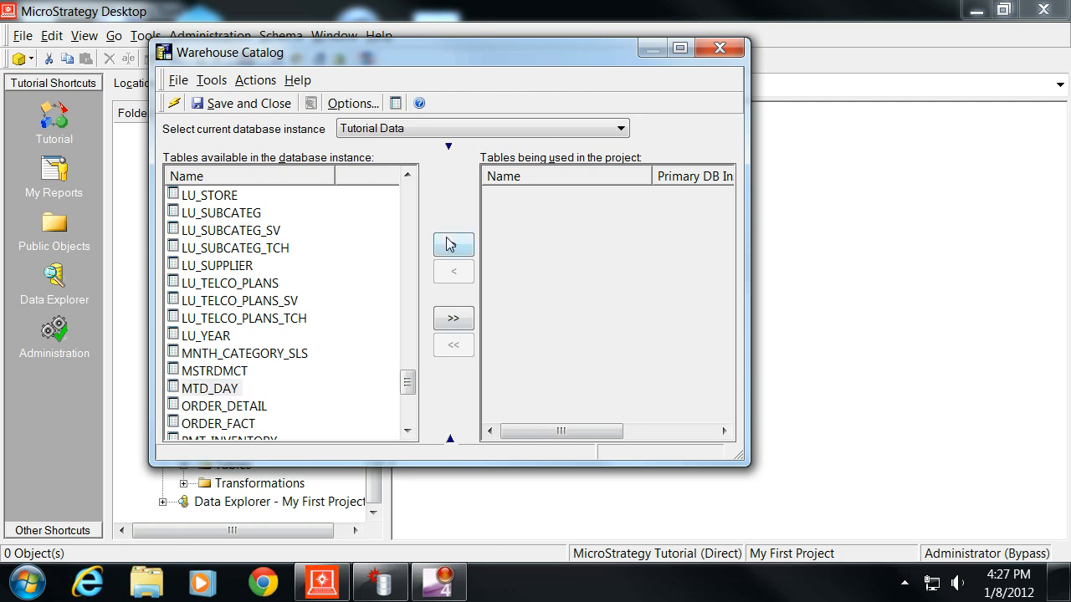
left_click(452, 244)
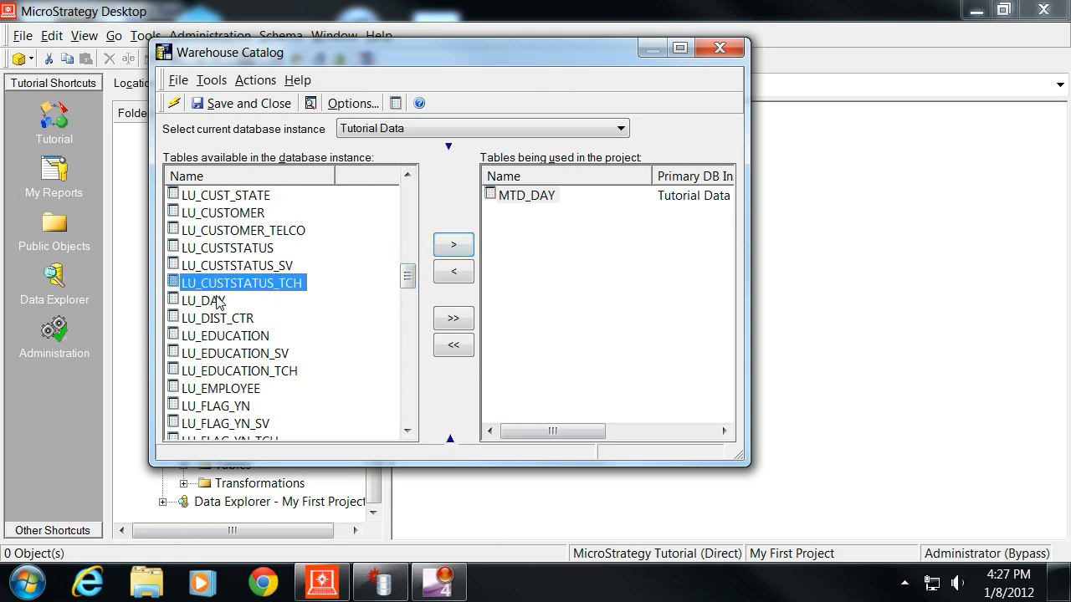
left_click(453, 244)
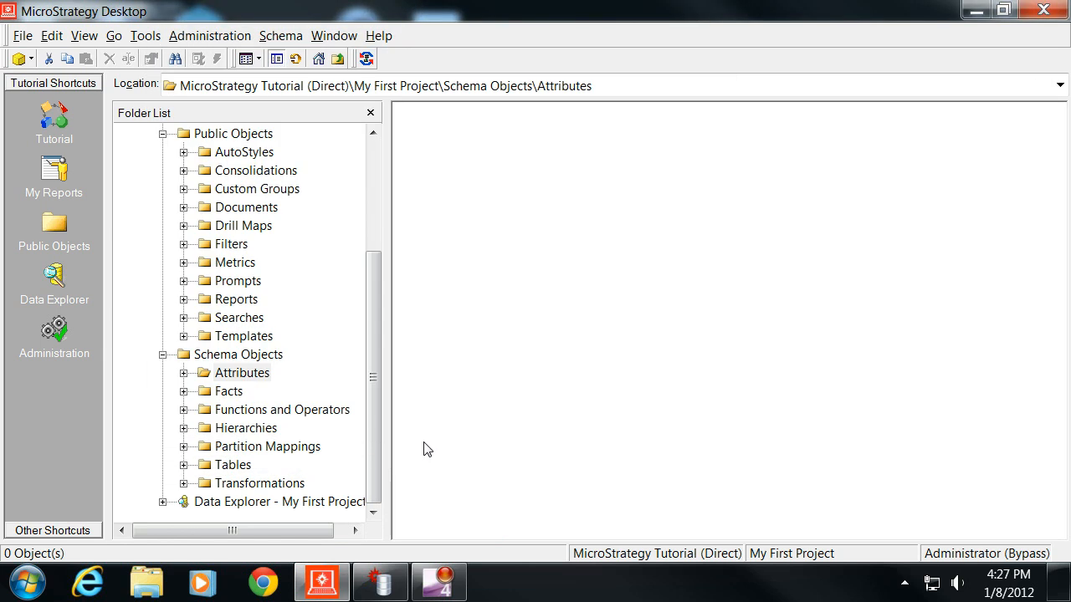
Create a Day Date fact with expression DAY_DATE, saved in the Facts folder
left_click(230, 391)
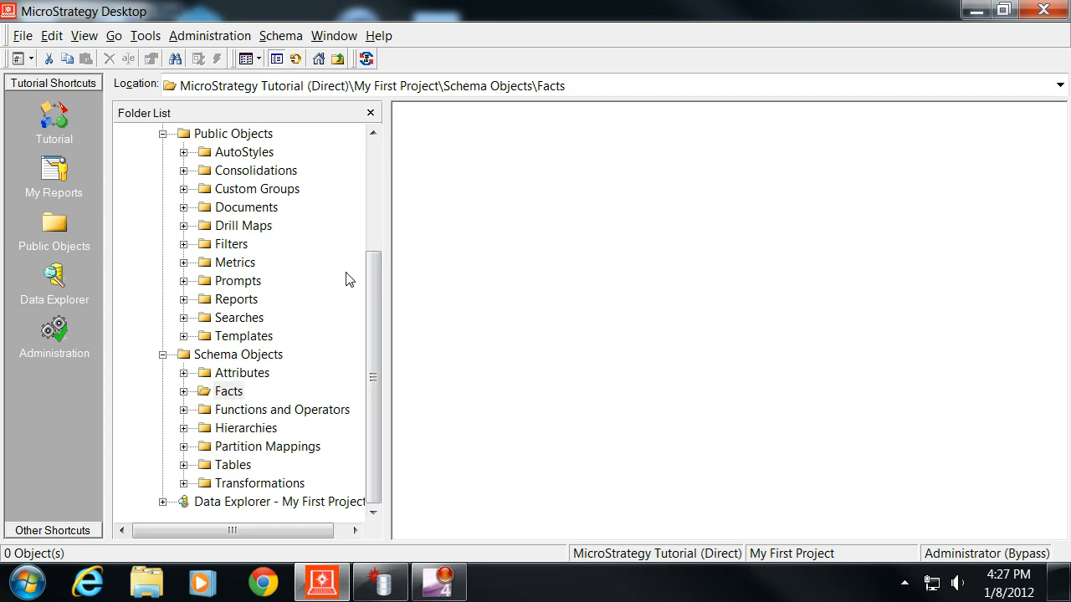
right_click(585, 251)
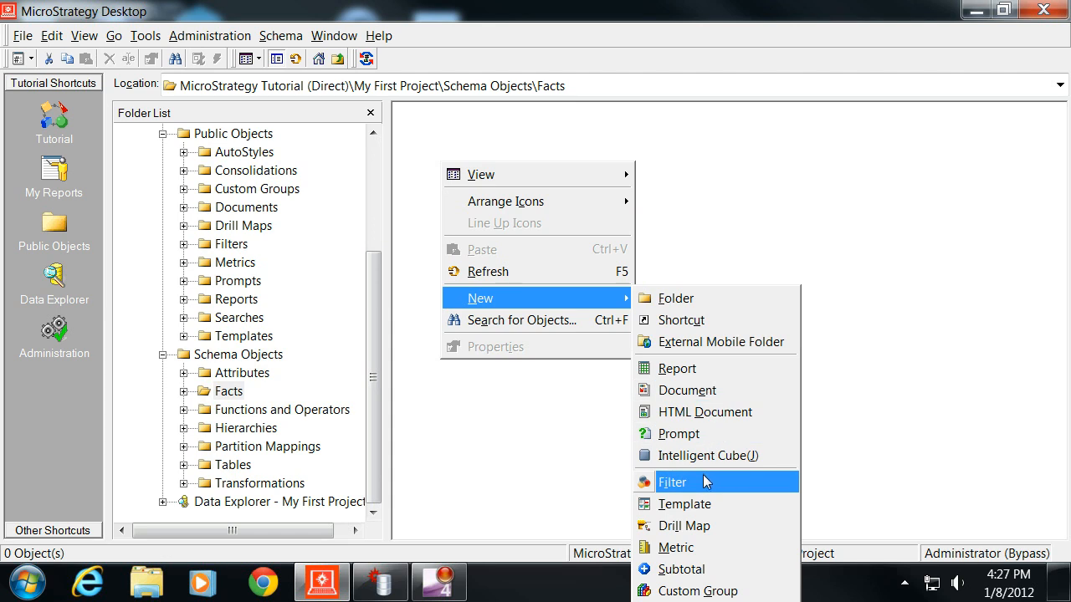
left_click(22, 35)
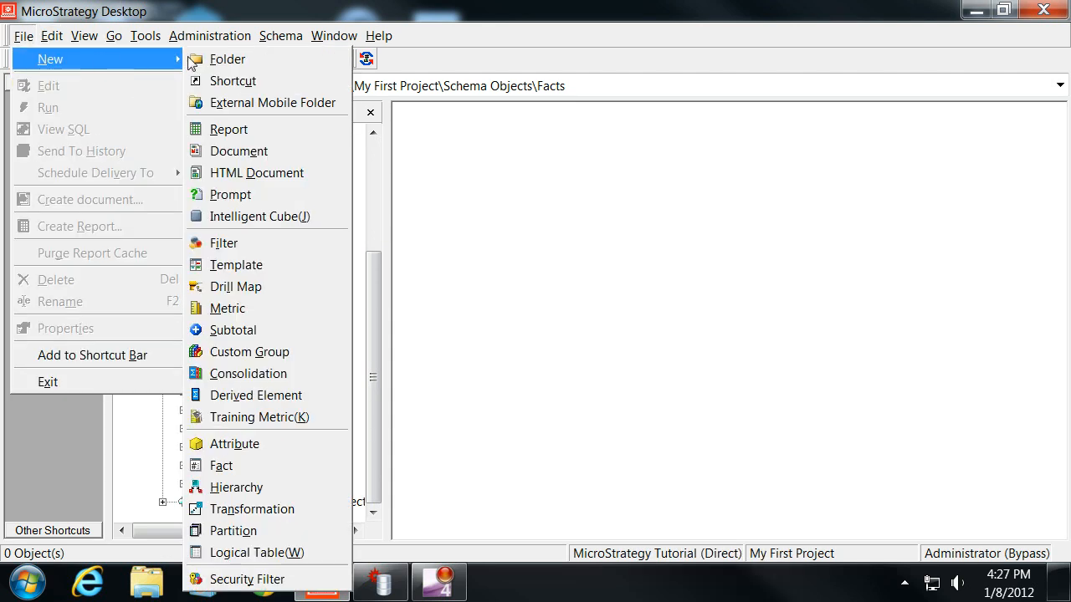
left_click(222, 466)
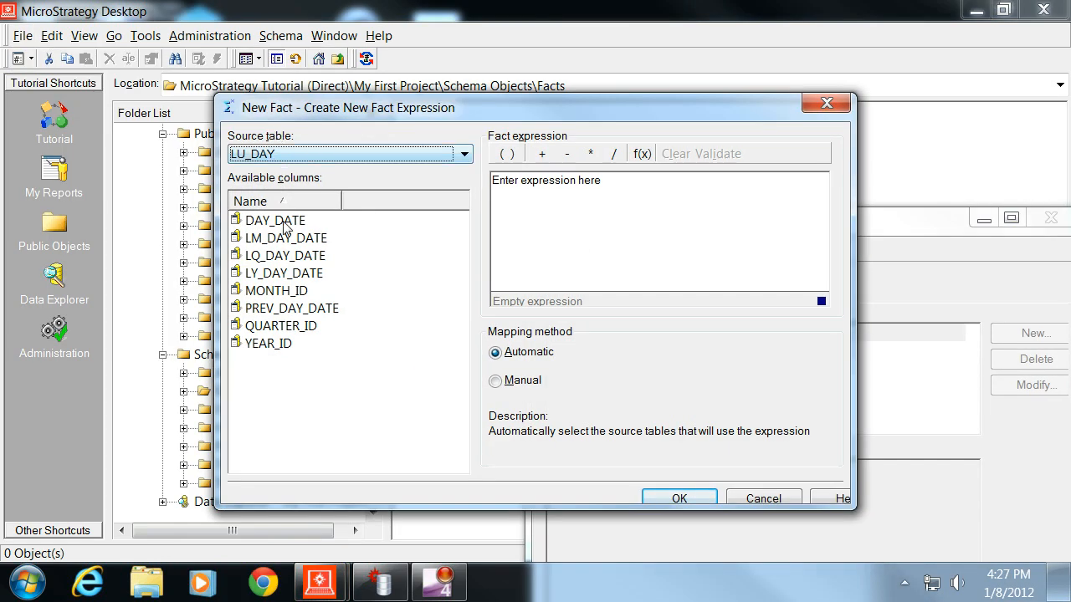
double_click(275, 220)
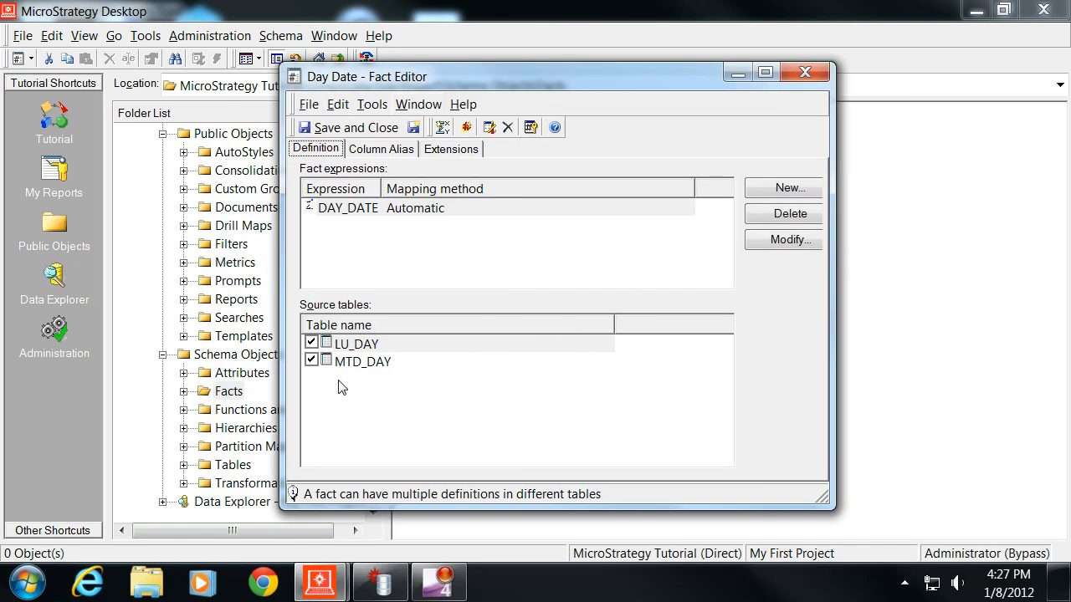
mouse_move(356, 368)
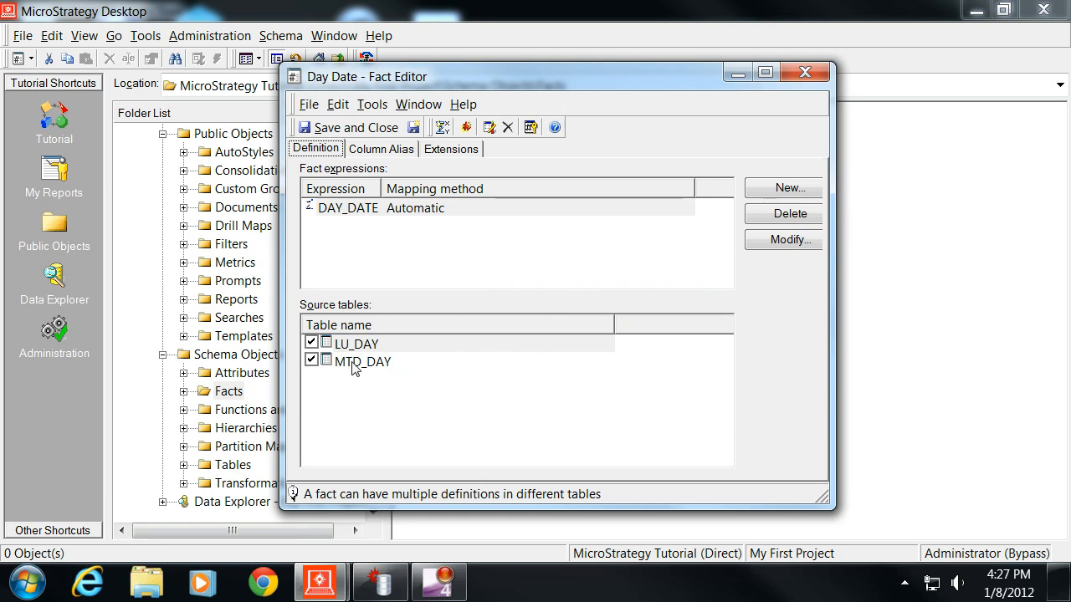
mouse_move(360, 358)
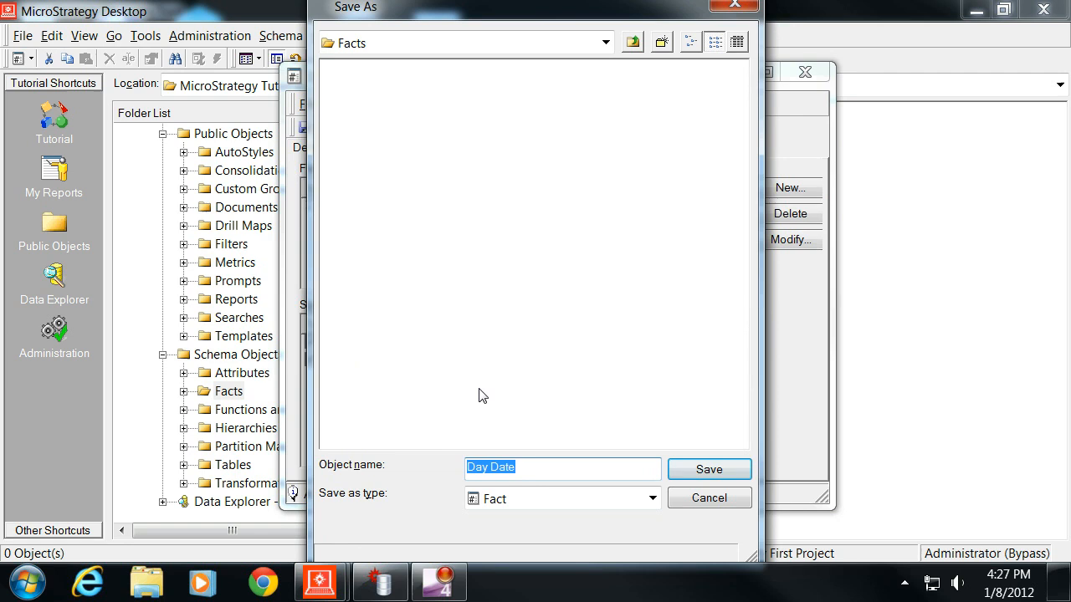
left_click(708, 468)
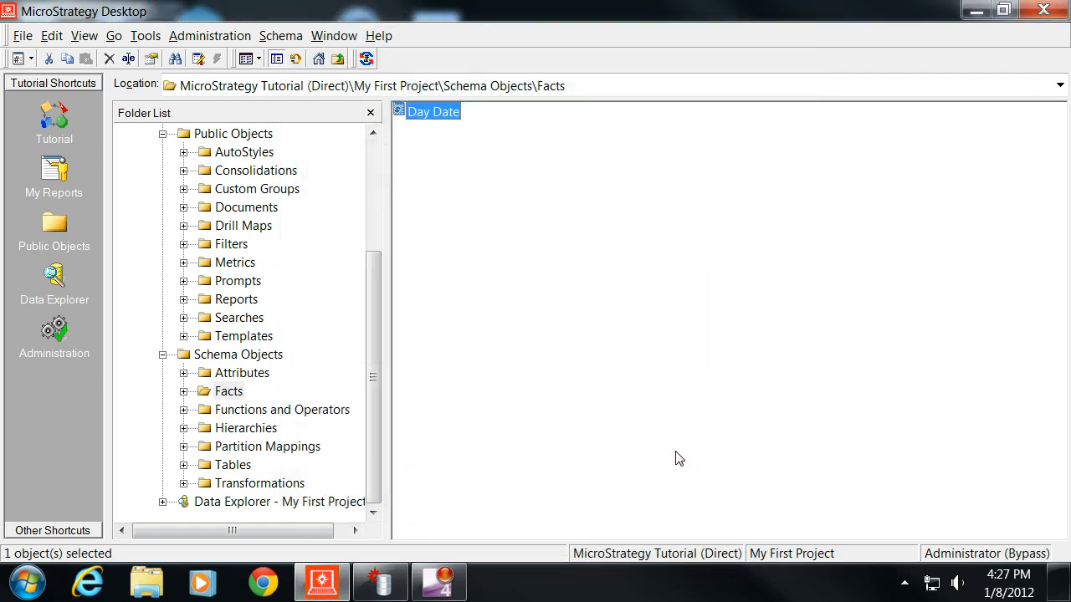
Create a Day Date attribute with a DAY_DATE ID form from LU_DAY, then update the schema
left_click(243, 372)
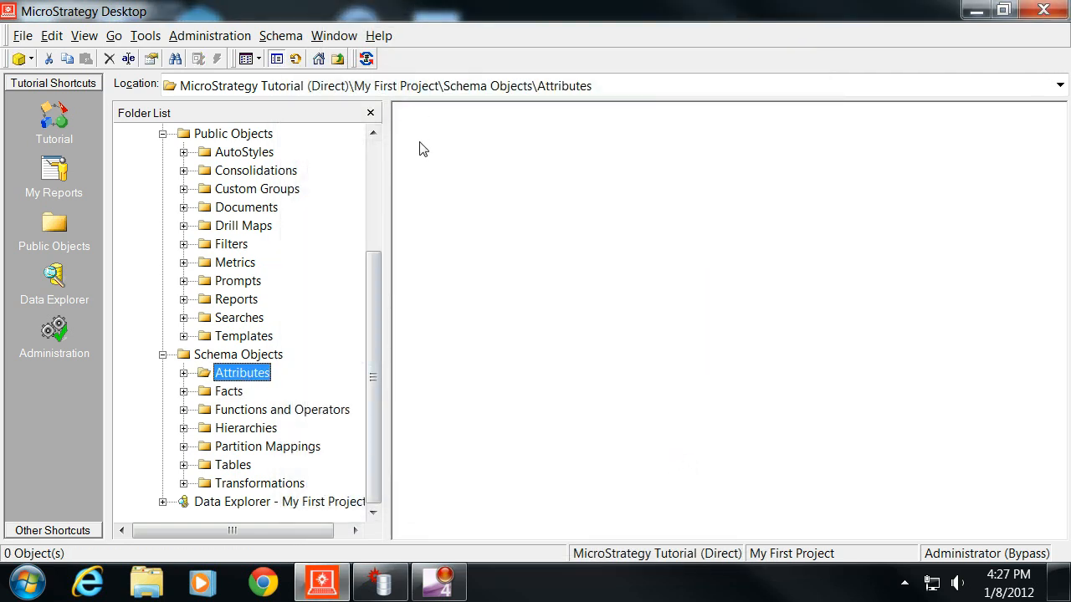
right_click(423, 149)
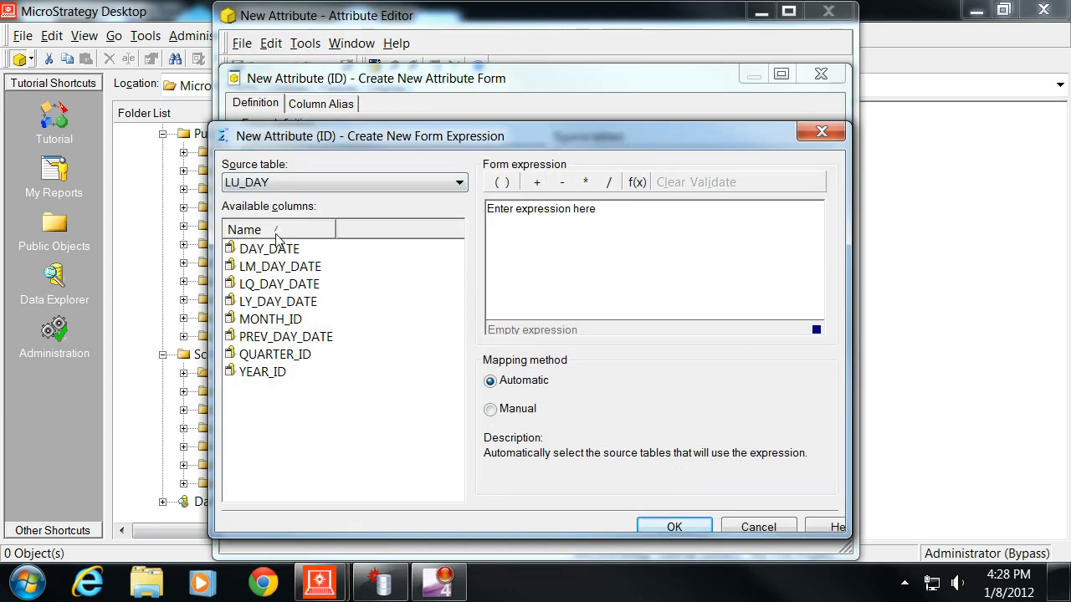
double_click(268, 249)
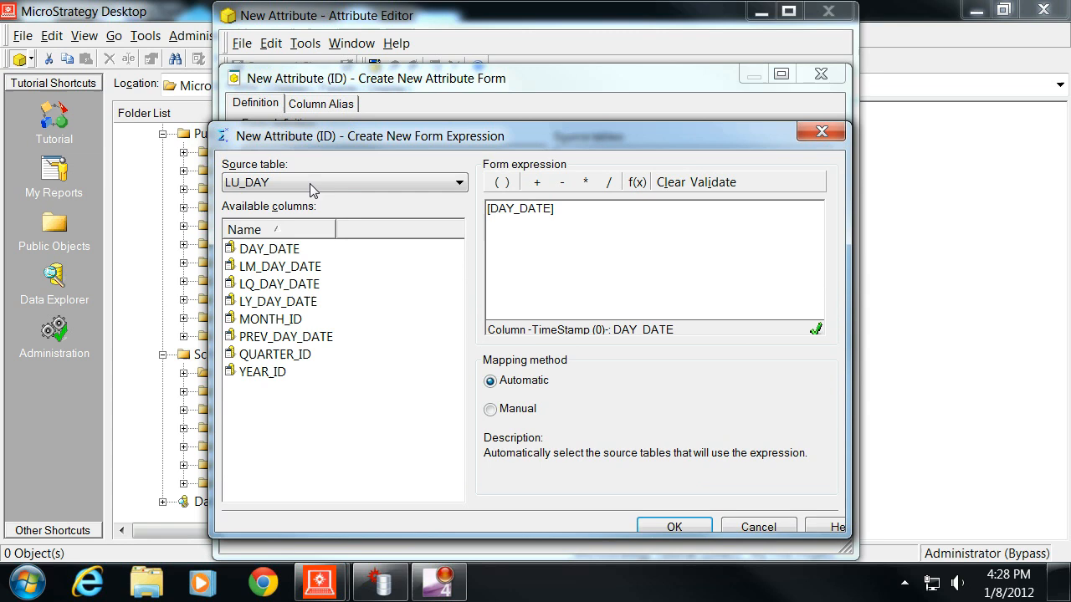
mouse_move(675, 527)
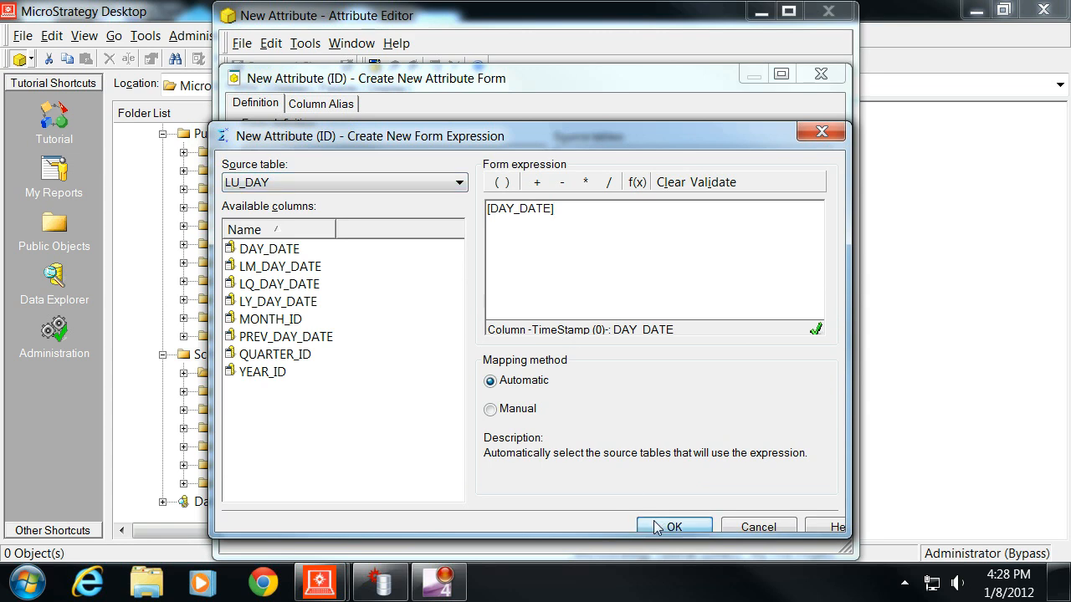
left_click(674, 526)
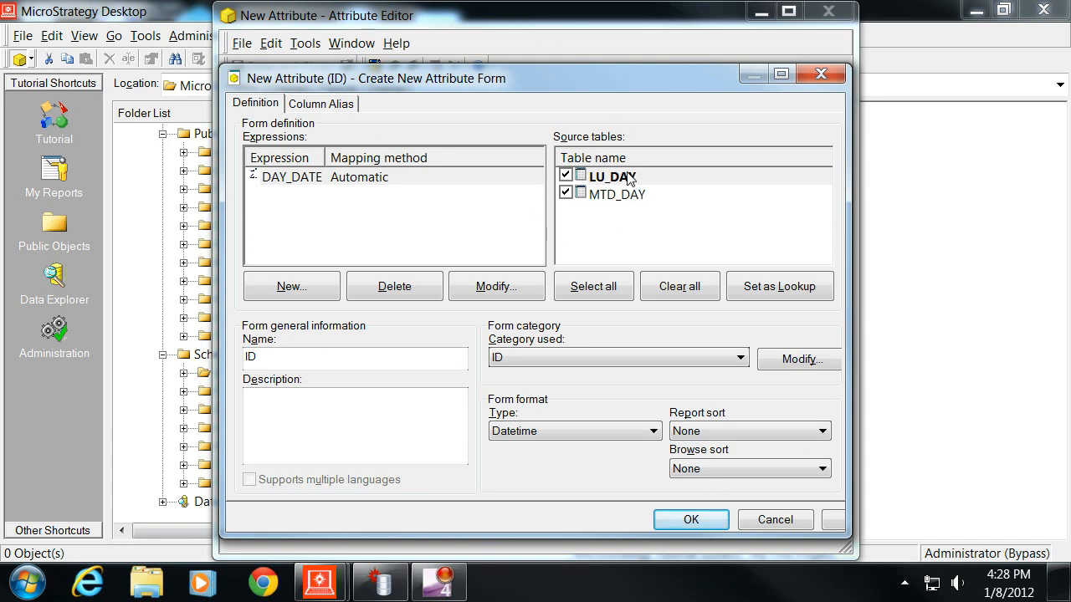
left_click(612, 176)
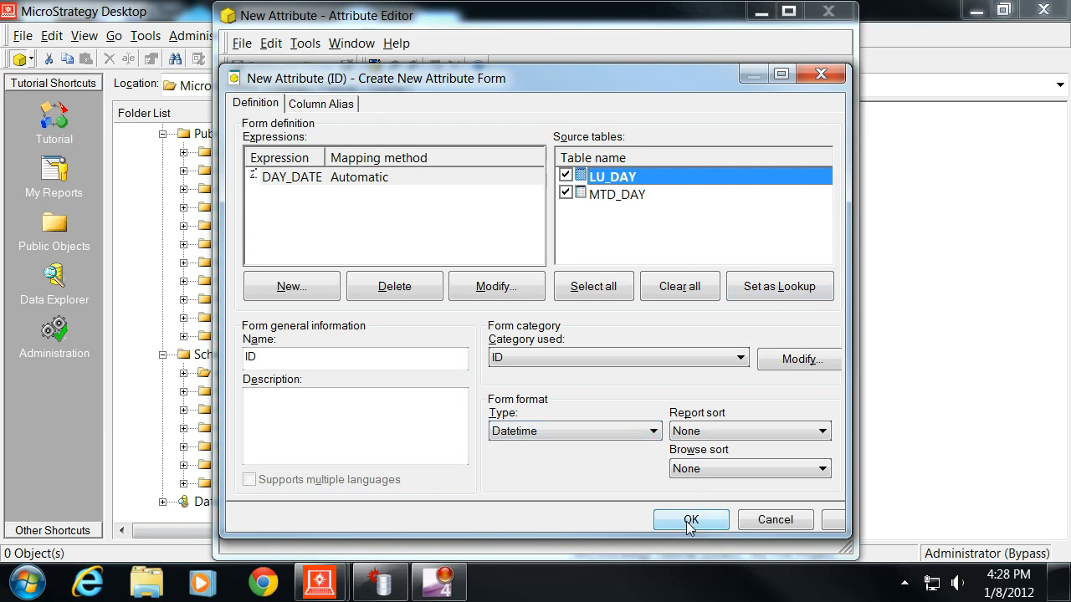
left_click(691, 520)
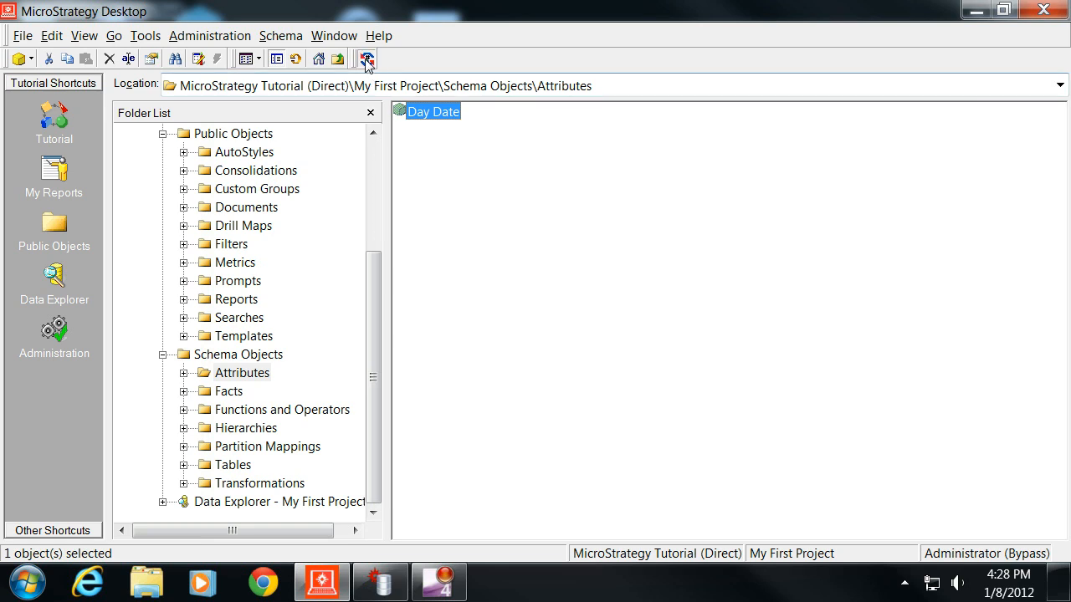
left_click(366, 59)
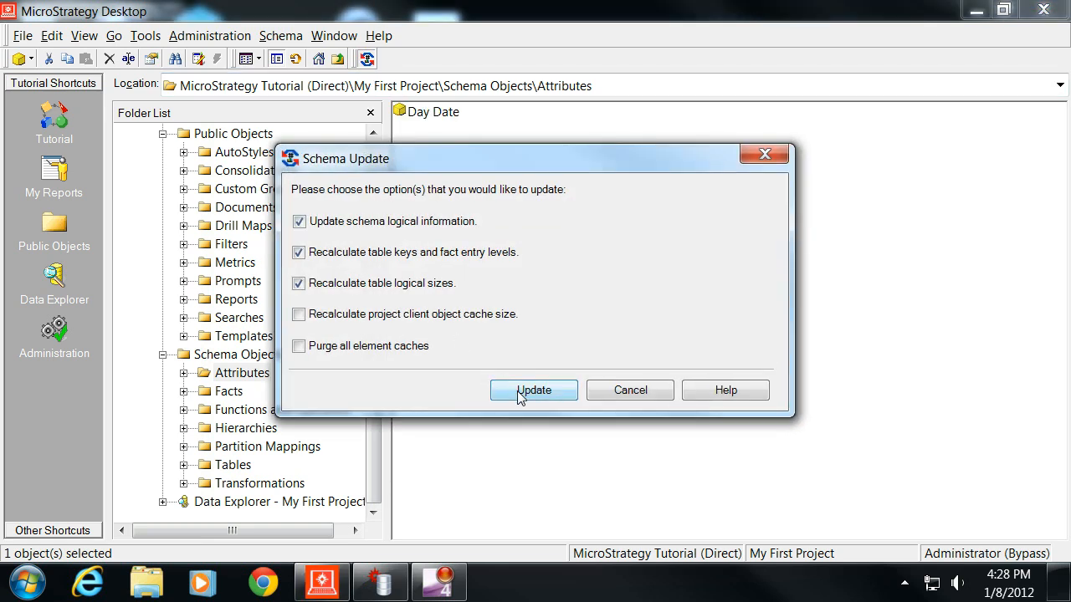
left_click(534, 390)
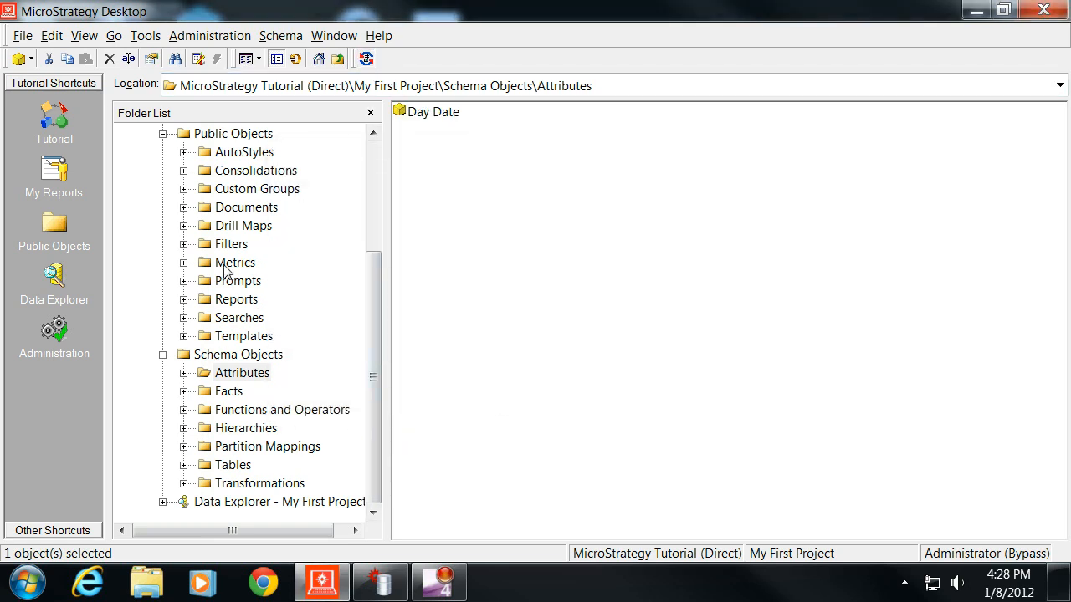
Start a new transformation with Day Date as member, using expression MTD_DAY_DATE
right_click(235, 262)
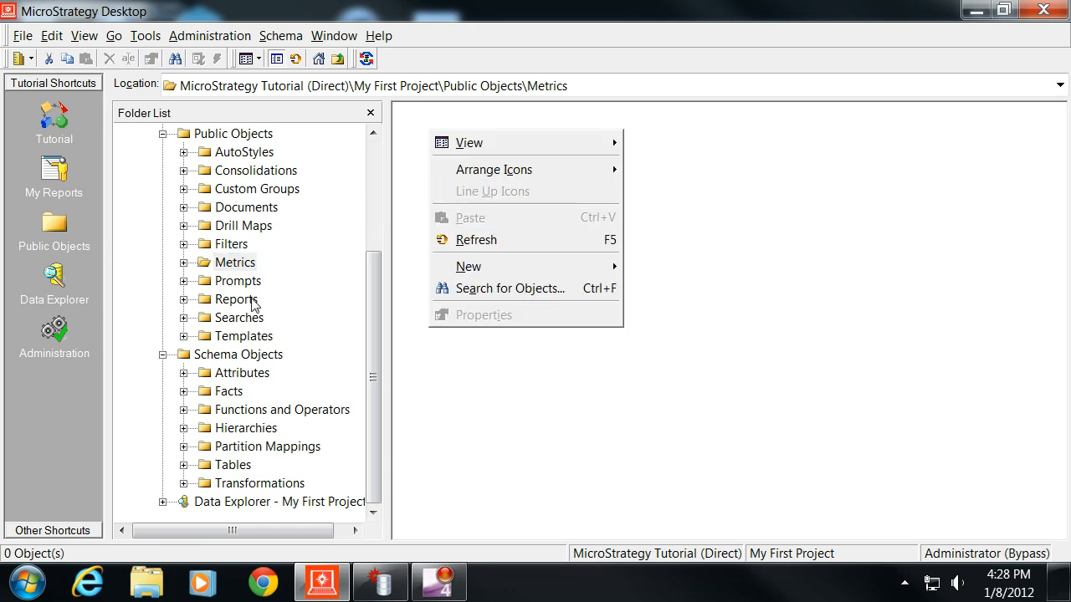
left_click(260, 483)
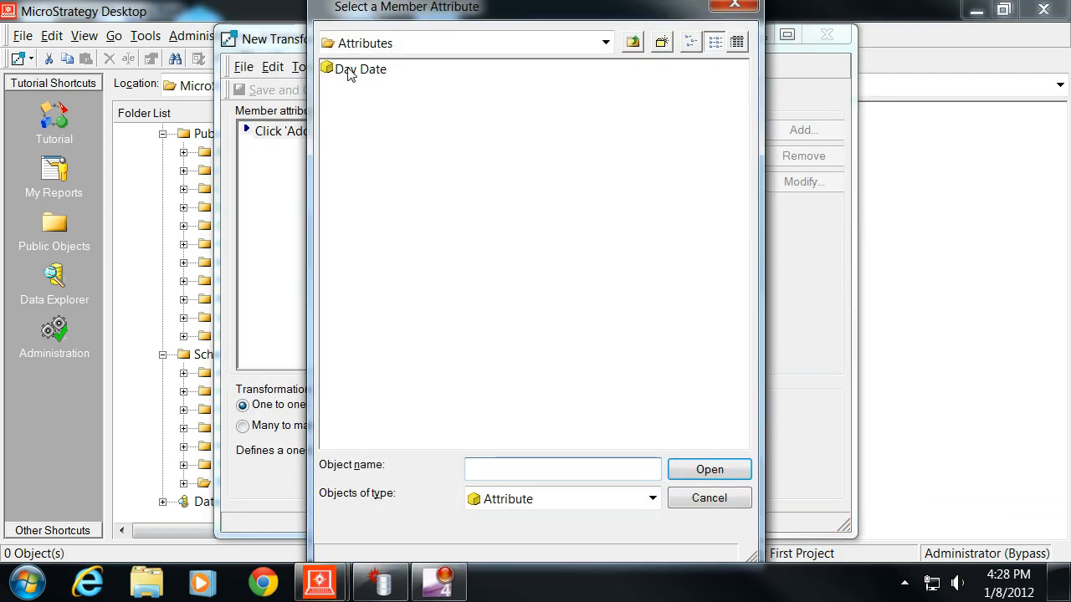
double_click(362, 68)
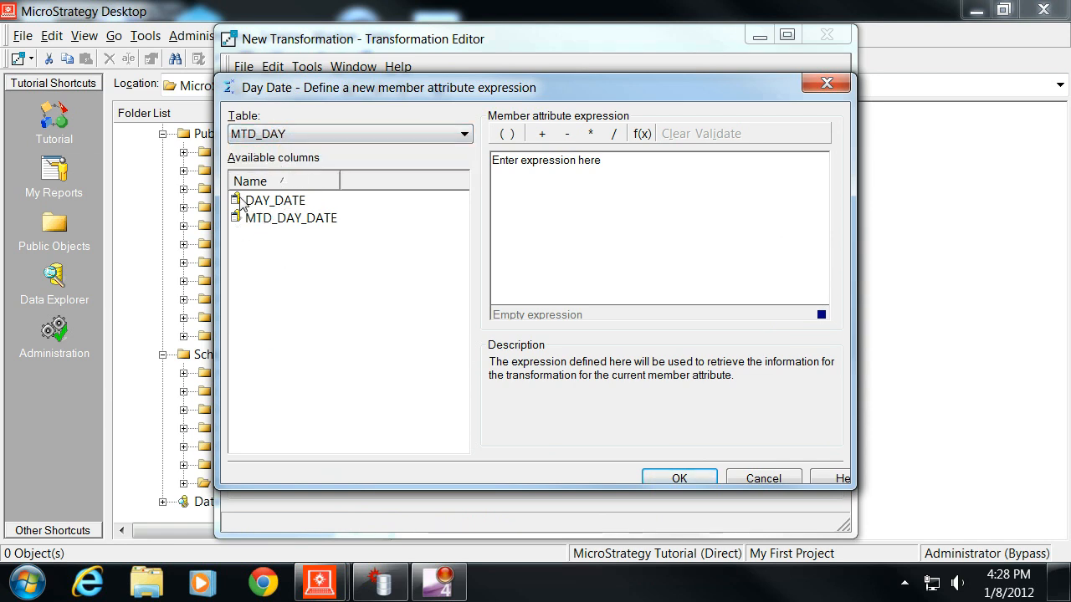
double_click(292, 217)
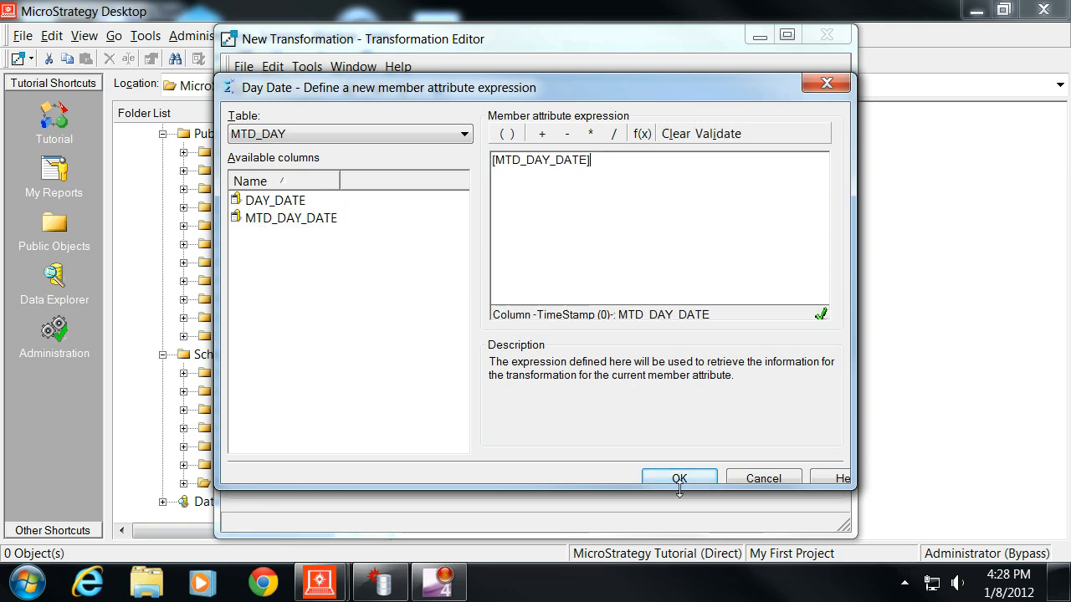
left_click(678, 477)
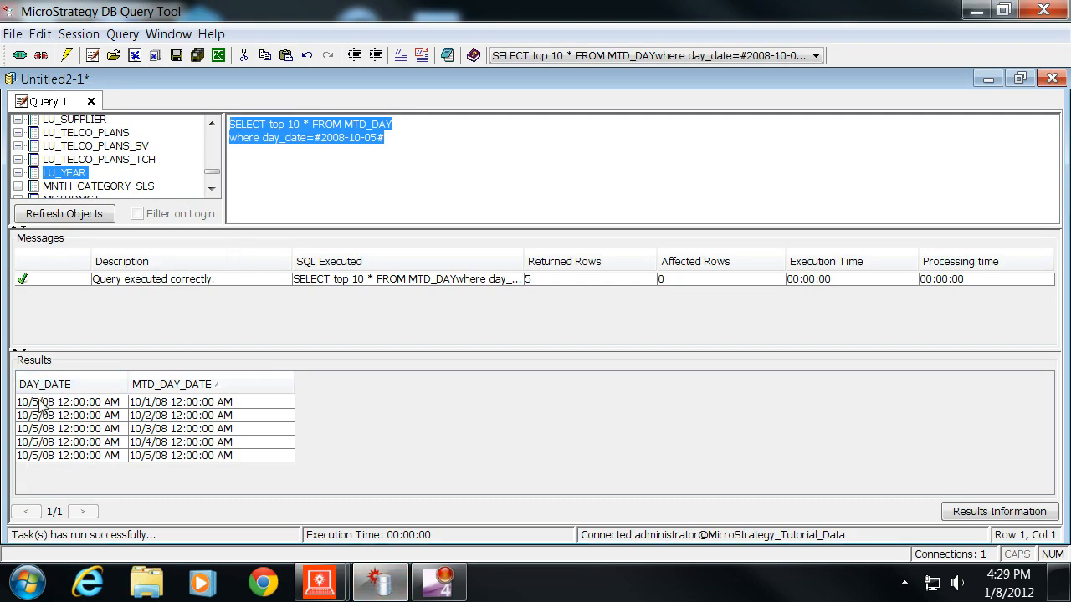
left_click(171, 383)
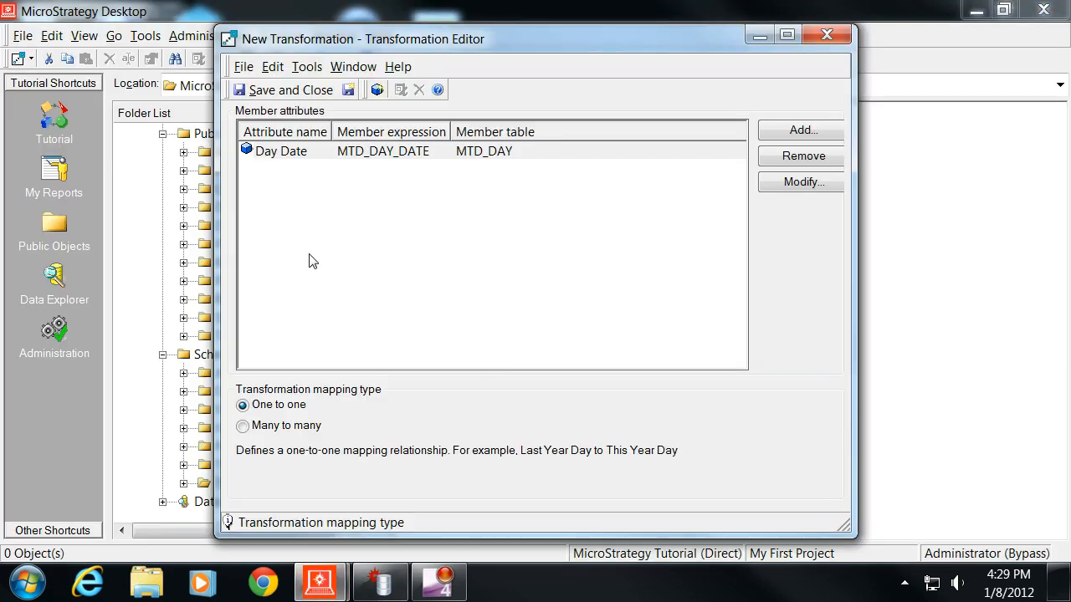
Make the transformation many-to-many and save it as MTD Transformation
left_click(243, 426)
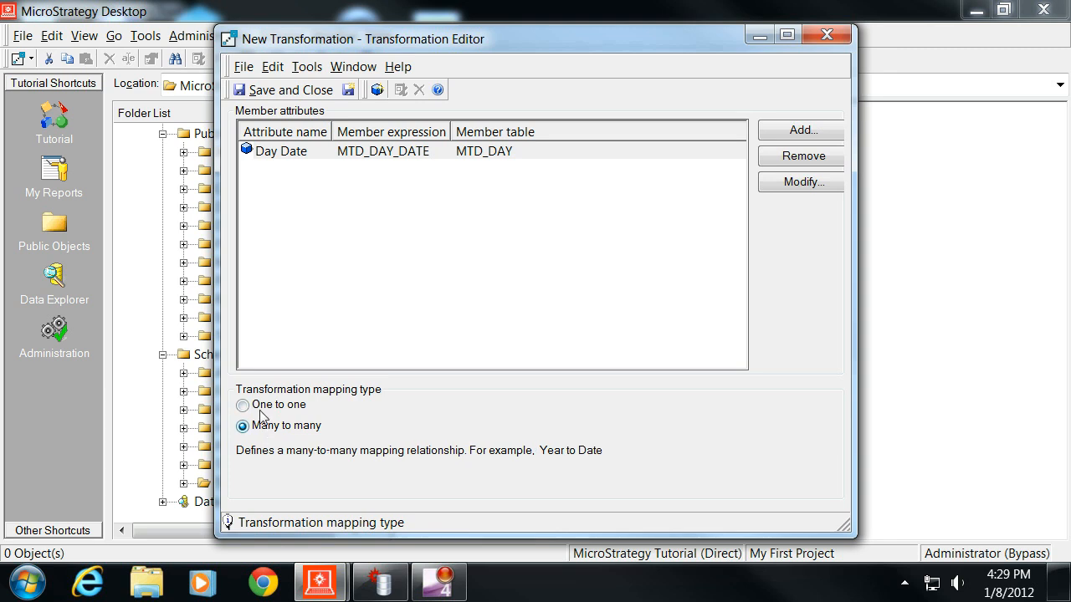
left_click(284, 89)
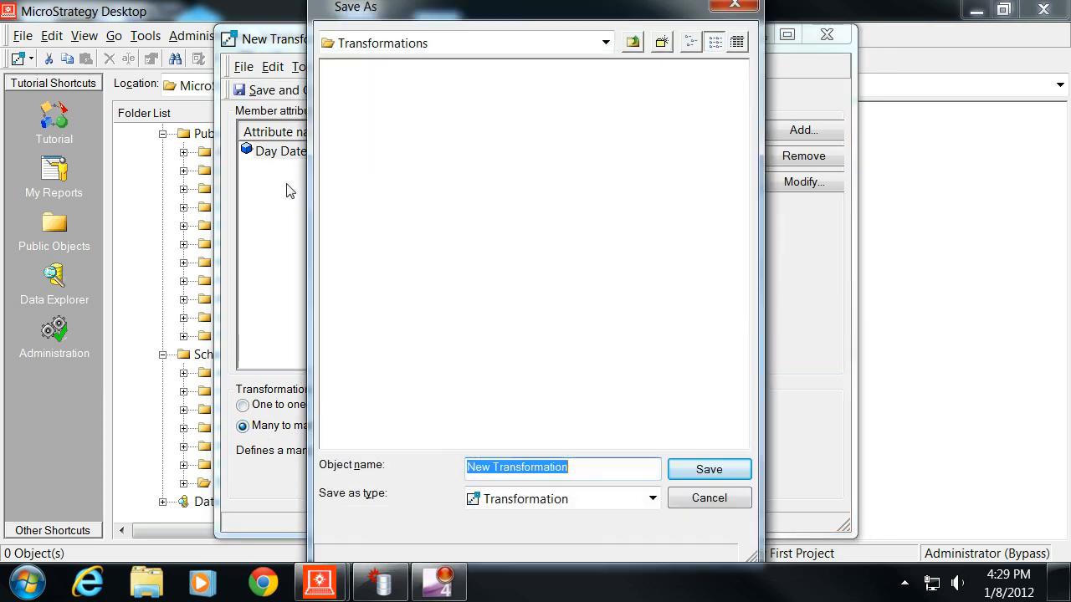
mouse_move(552, 456)
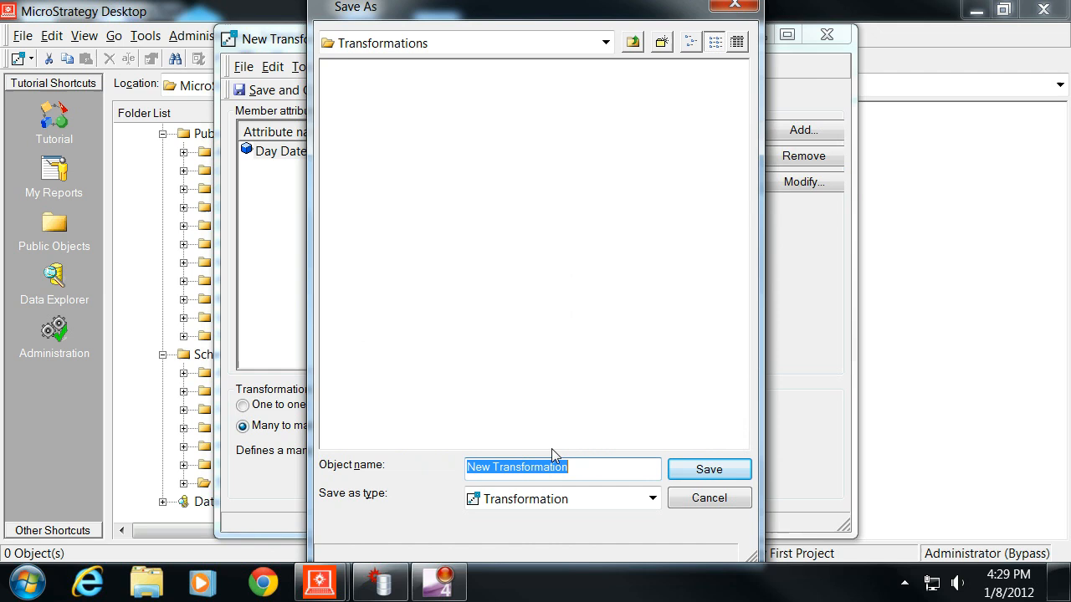
type("MTD T")
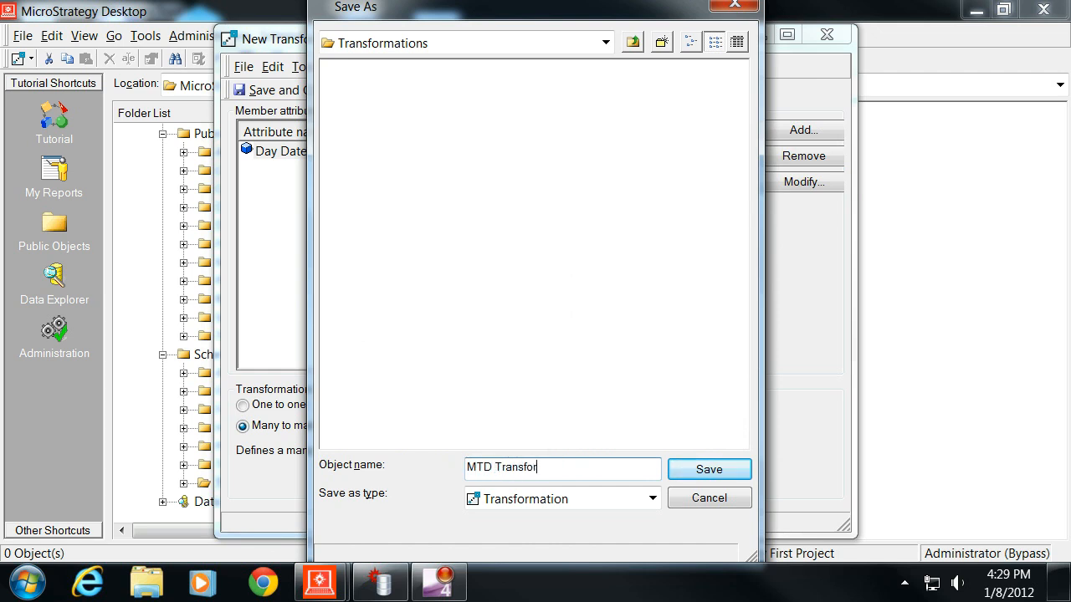
left_click(709, 469)
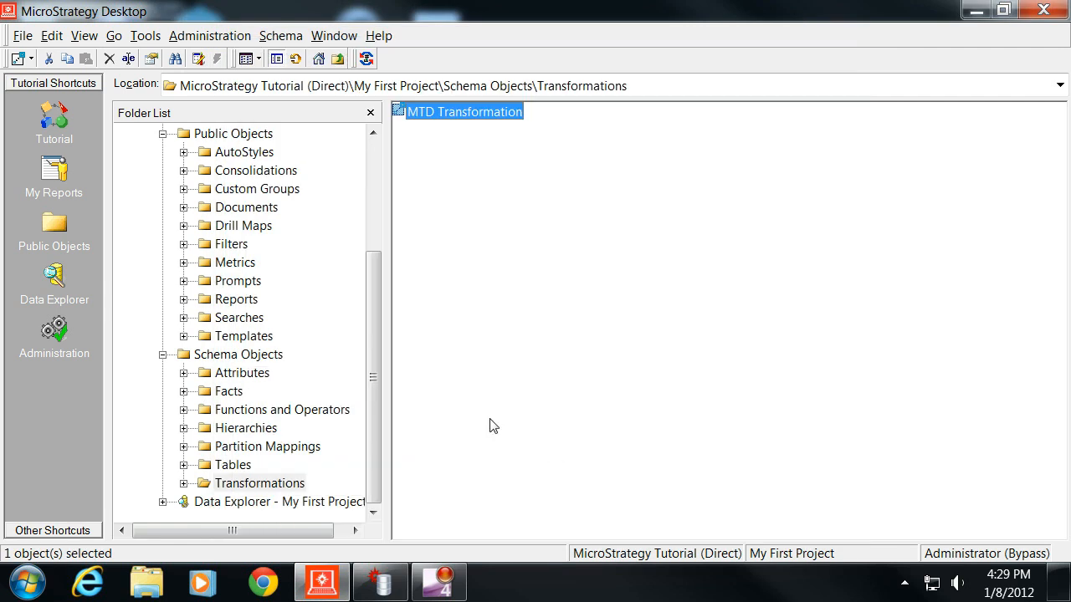
Start an empty metric with the formula Count of Day Date
left_click(235, 262)
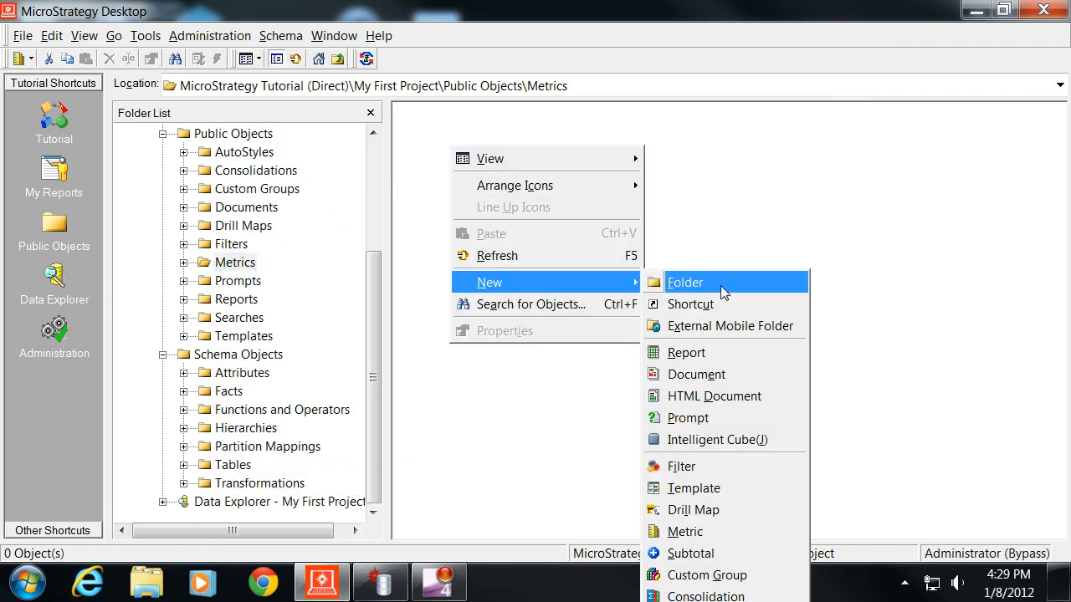
left_click(685, 532)
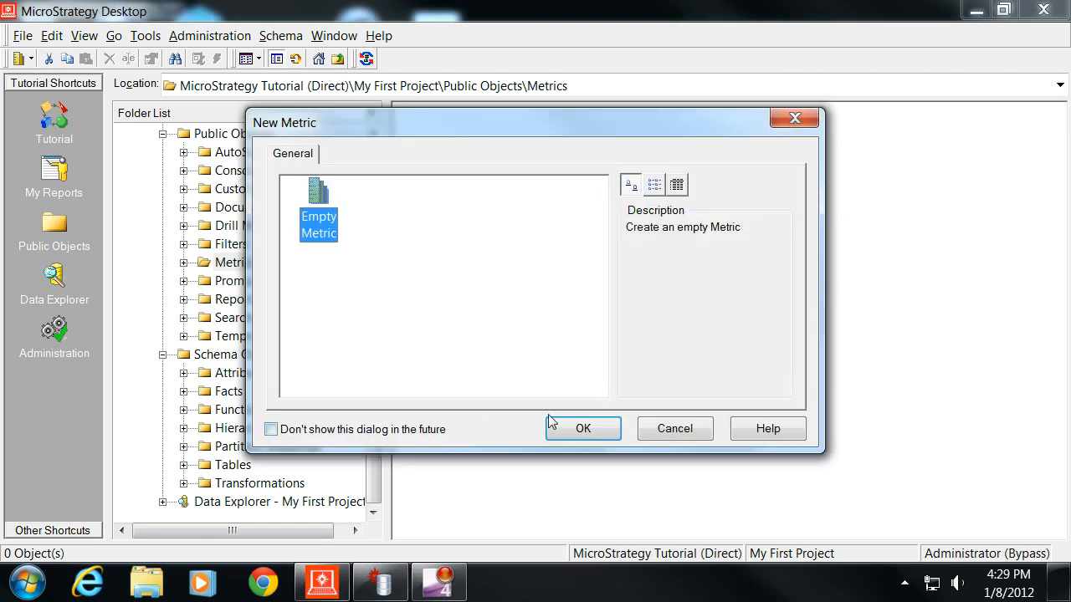
left_click(583, 428)
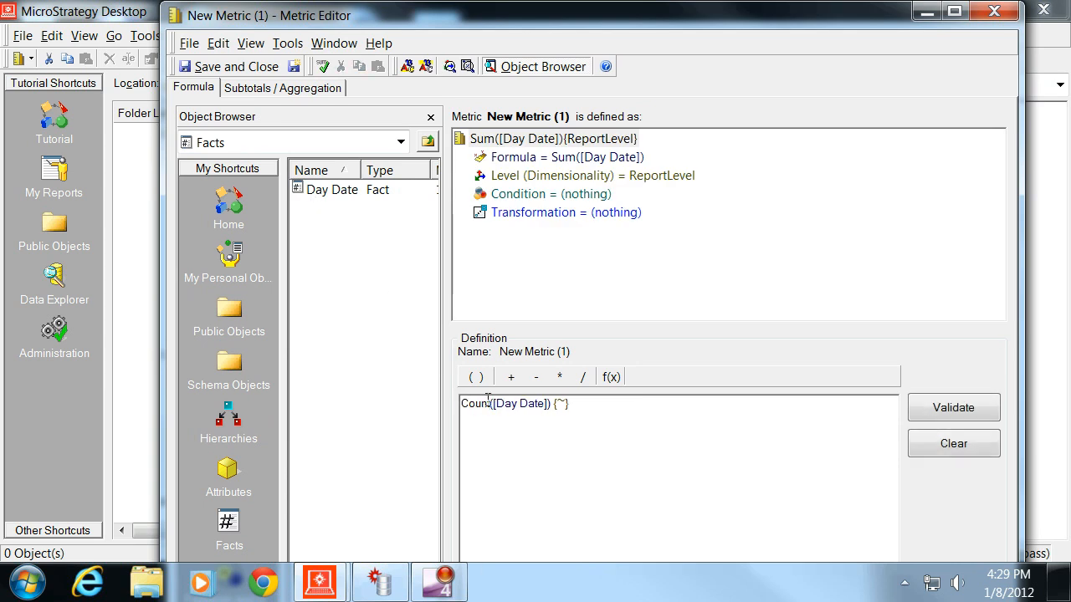
left_click(952, 407)
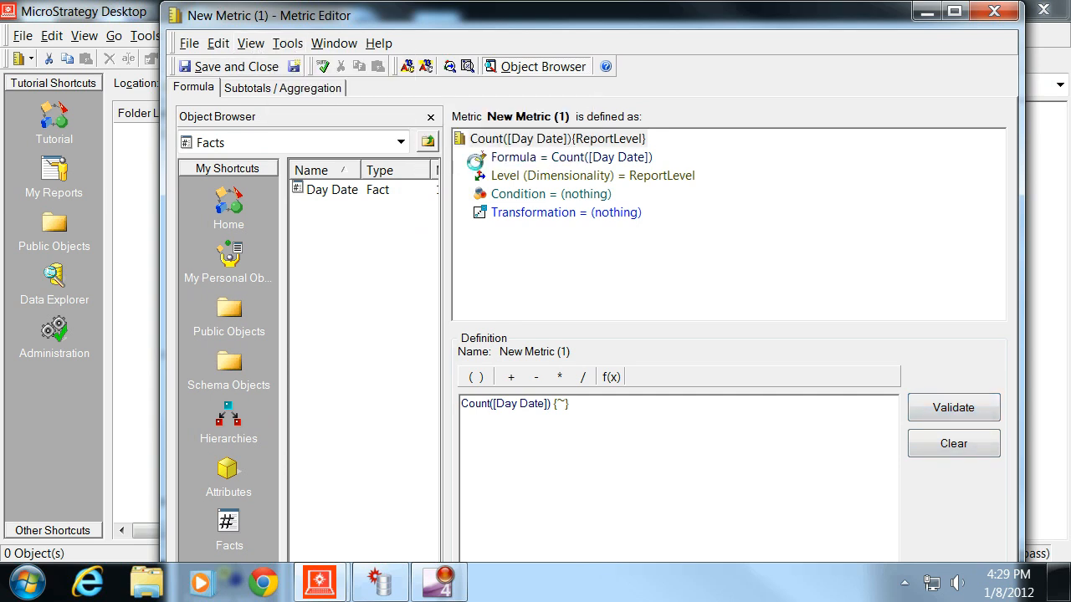
Set the metric column alias to COUNT_DAY_DATE and save the metric as Count Day
type("C")
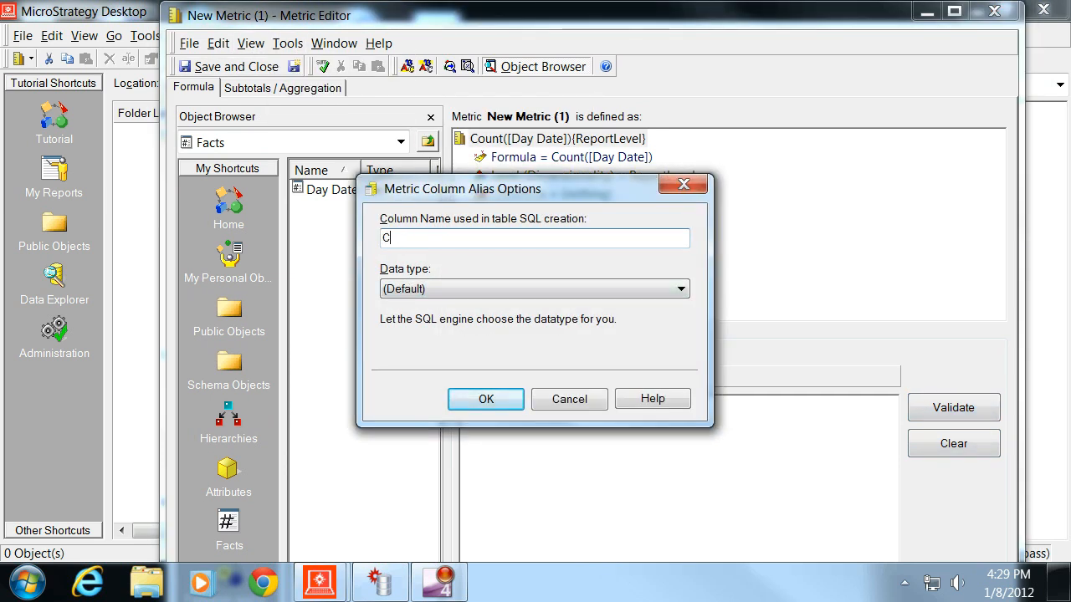
type("OUNT_DAY_DATE")
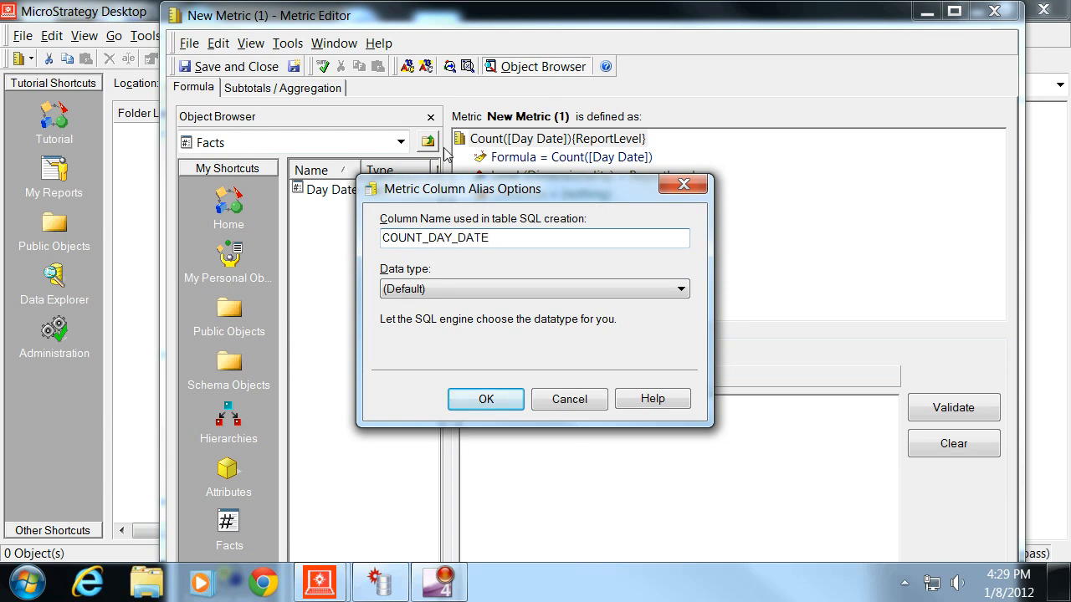
left_click(485, 399)
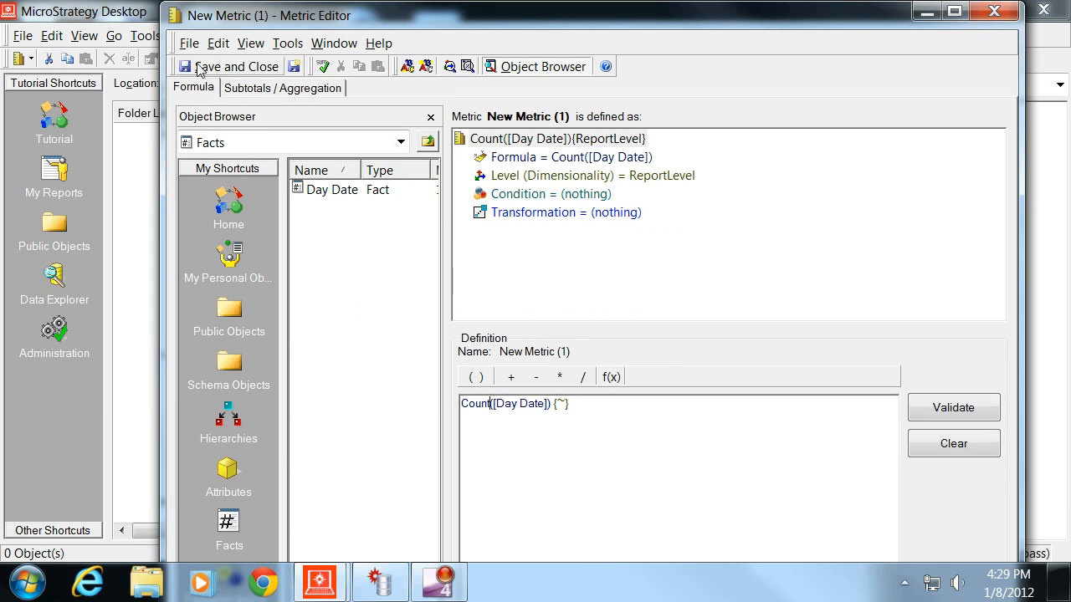
left_click(237, 66)
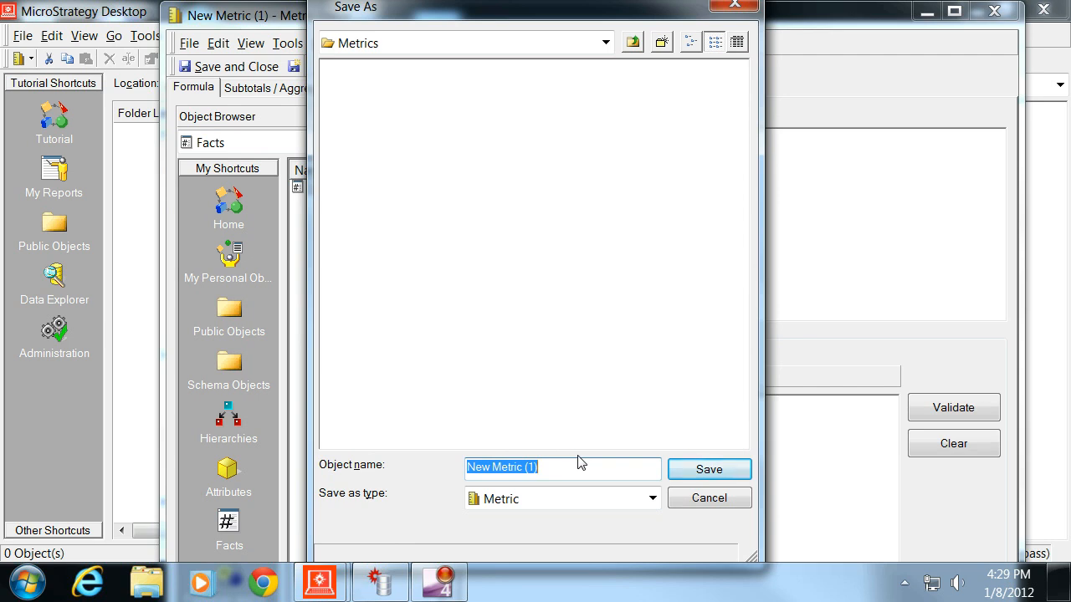
type("Count Day")
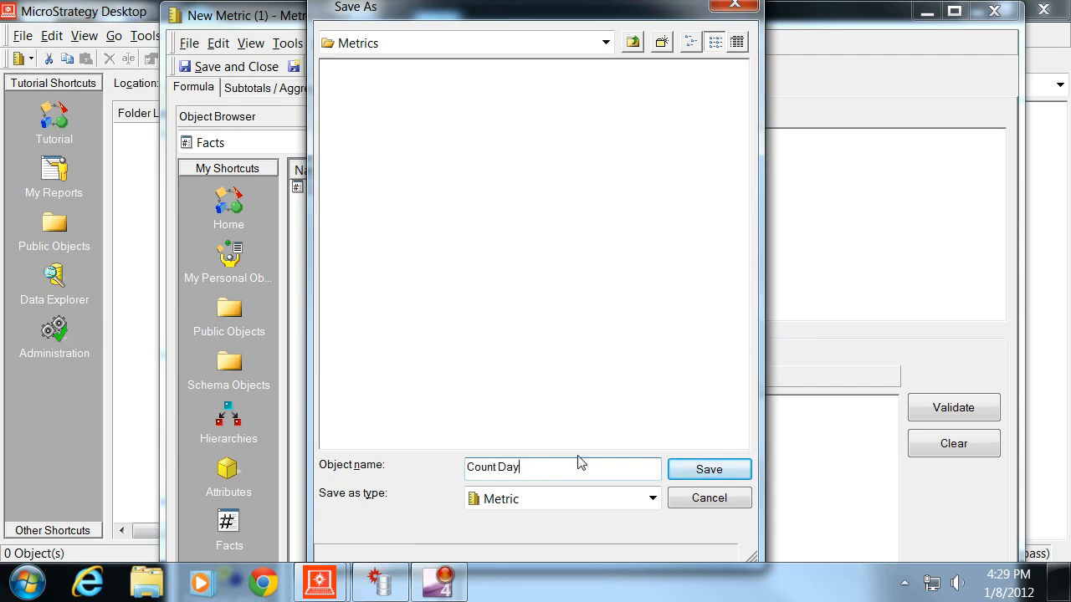
left_click(709, 470)
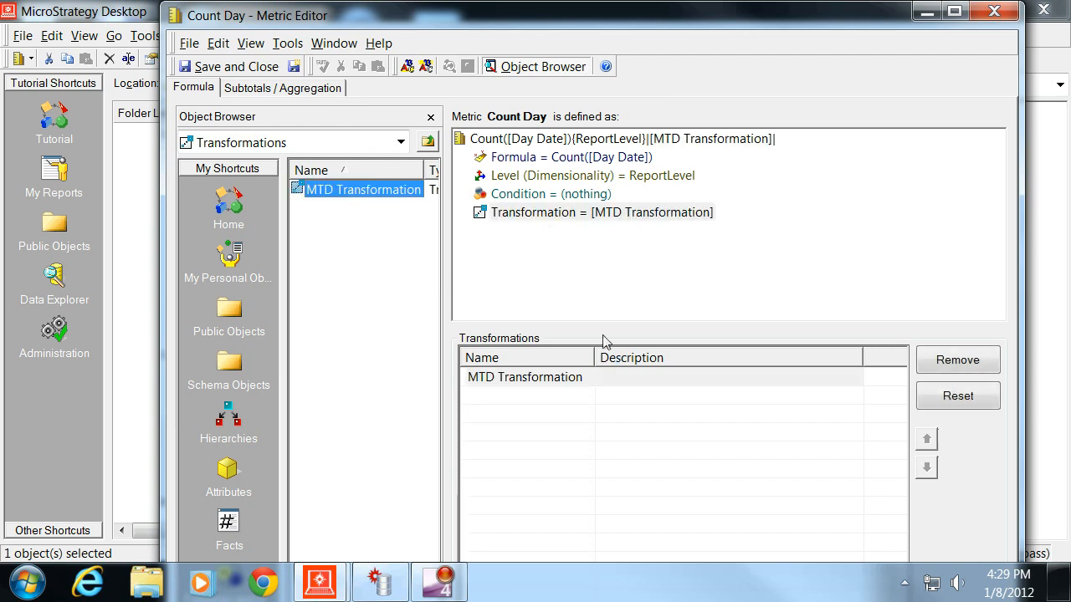
Change the metric column alias to COUNT_DAY_DATE_MTD in Advanced Settings
left_click(288, 43)
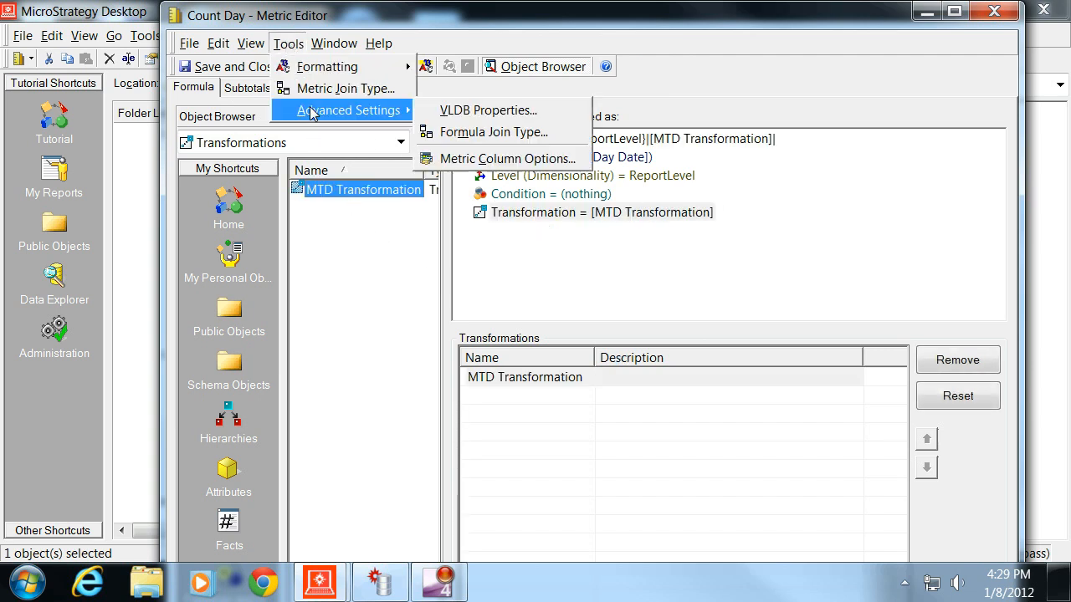
left_click(508, 158)
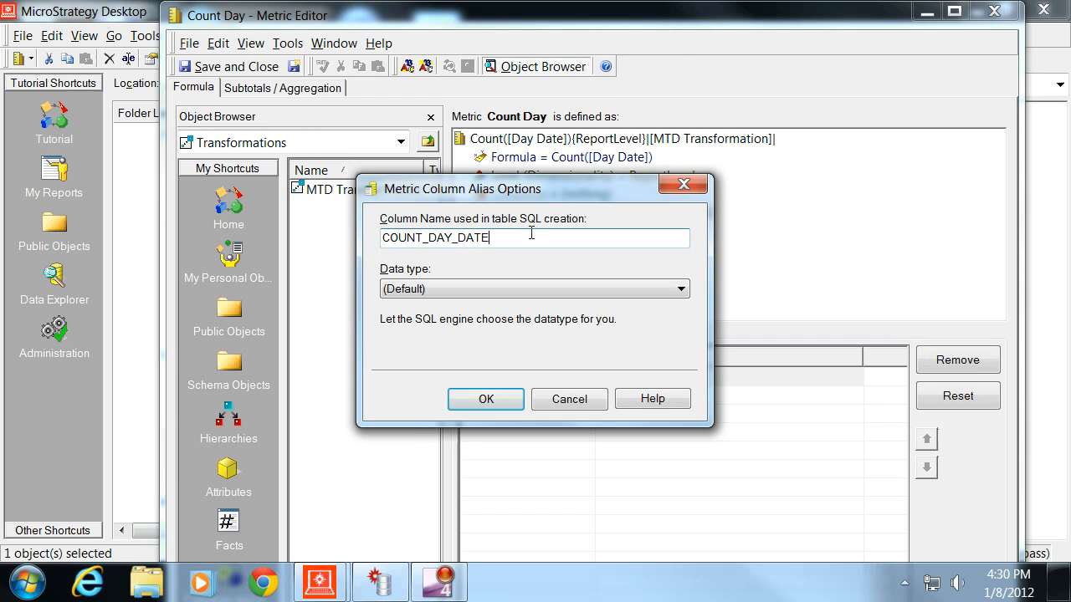
type("_MTD")
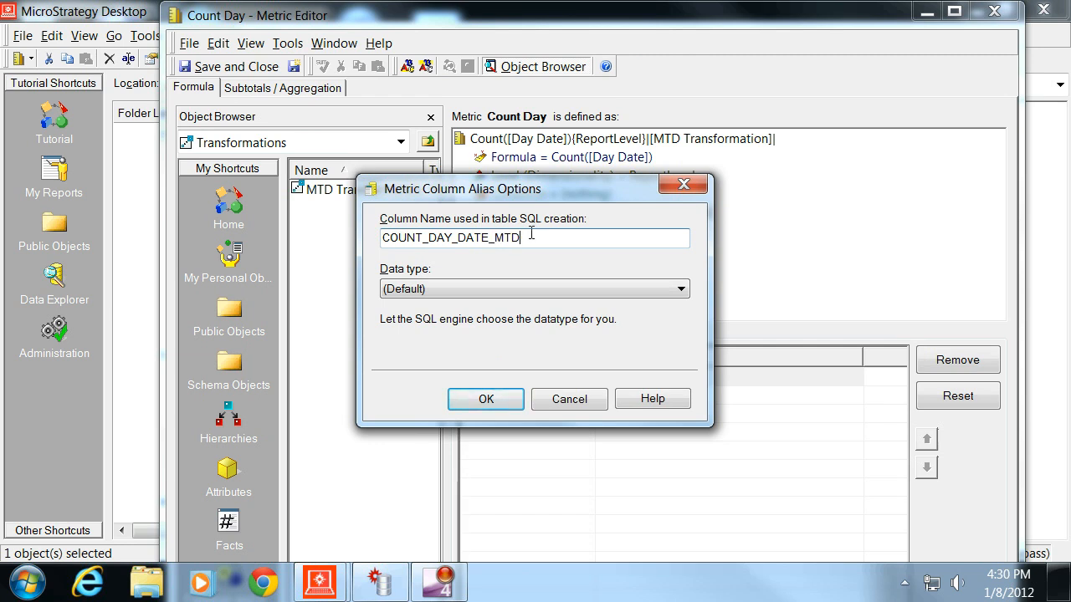
left_click(485, 399)
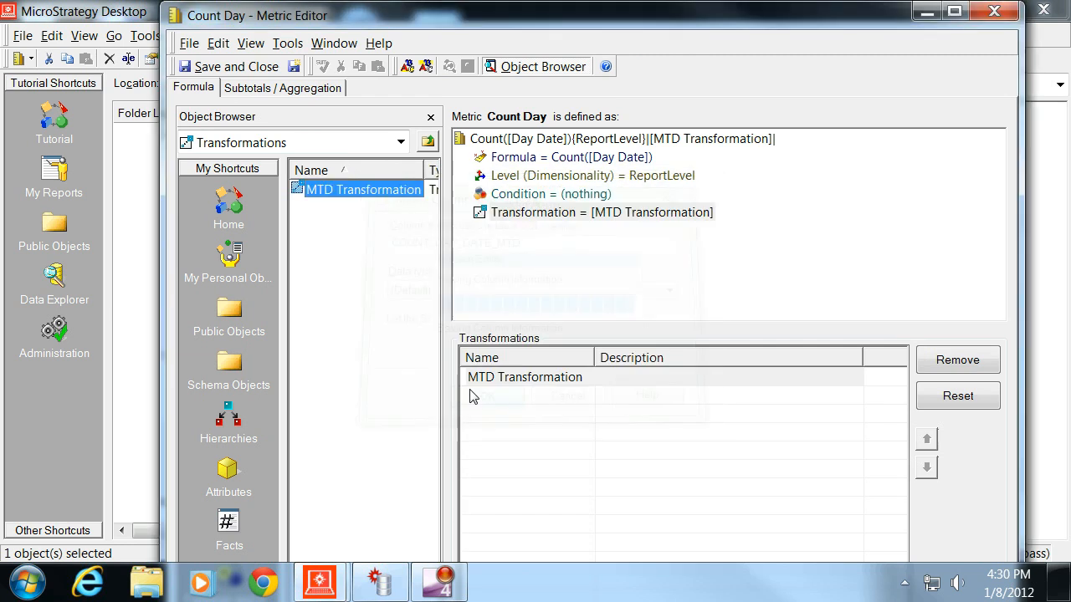
Save the transformed metric under a new name, Count Day MTD
left_click(189, 42)
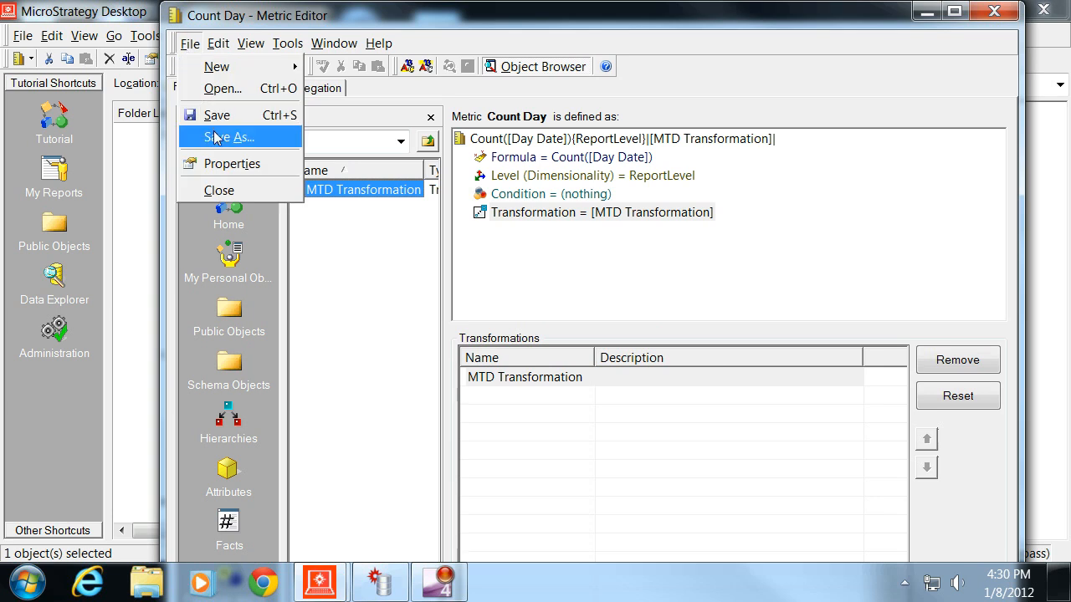
left_click(227, 137)
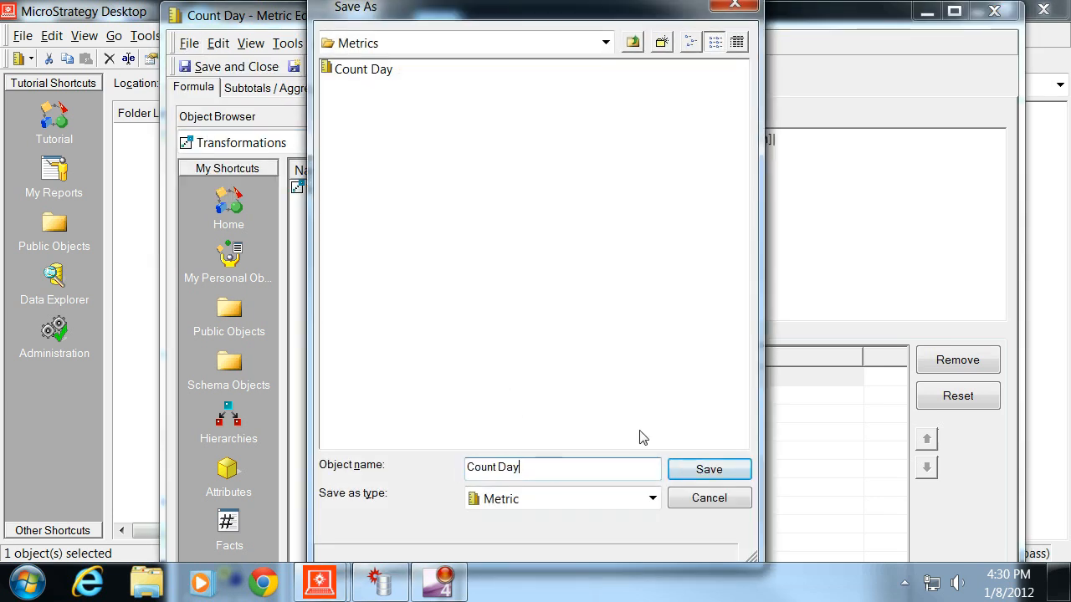
left_click(708, 468)
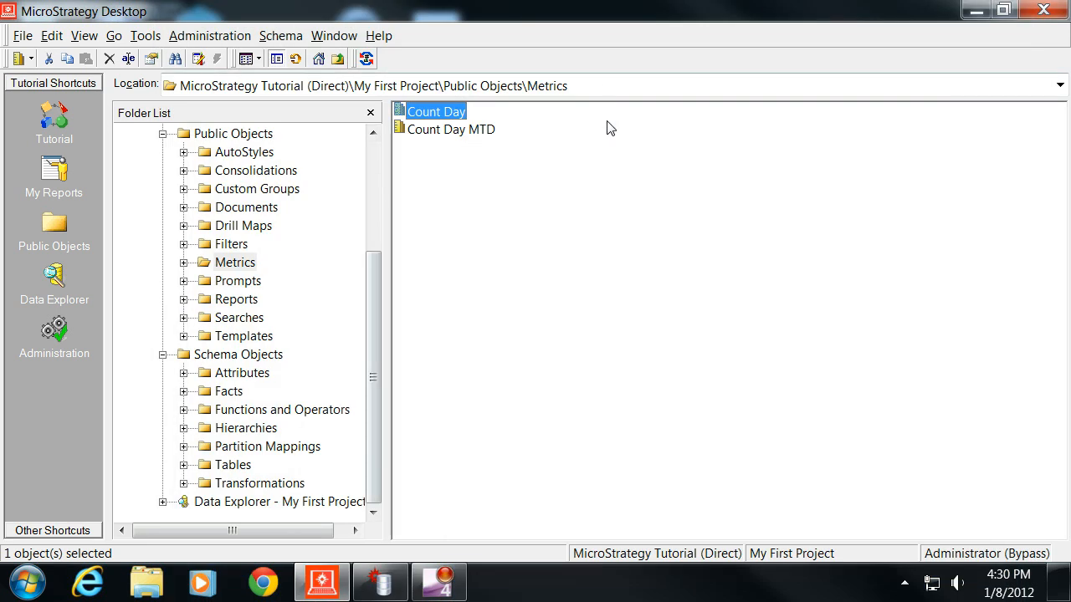
Check the Attributes and Facts folders, then run Update Schema with the chosen options
left_click(243, 372)
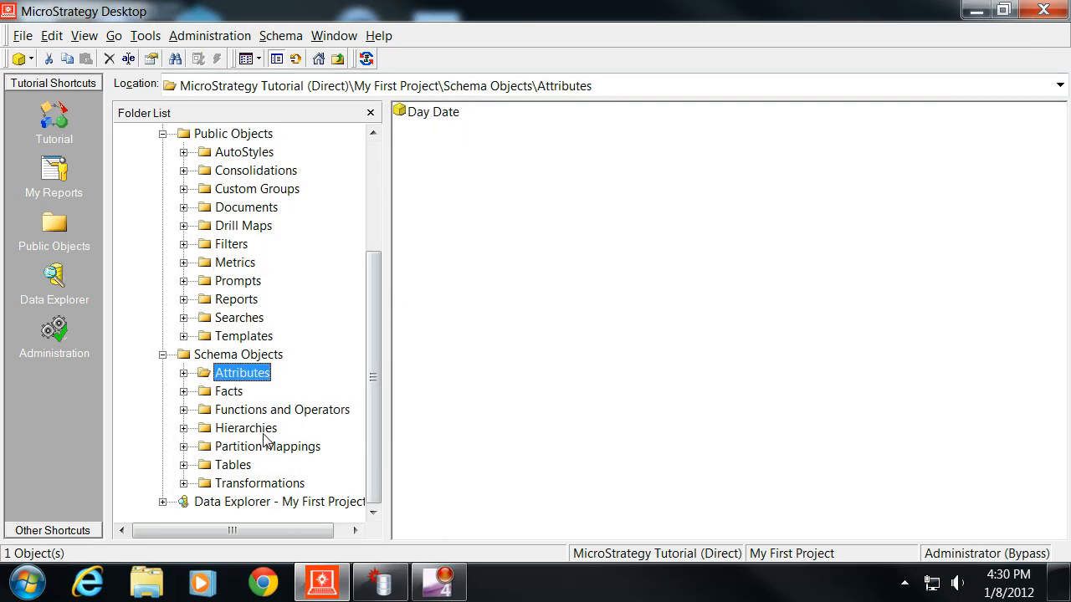
left_click(229, 390)
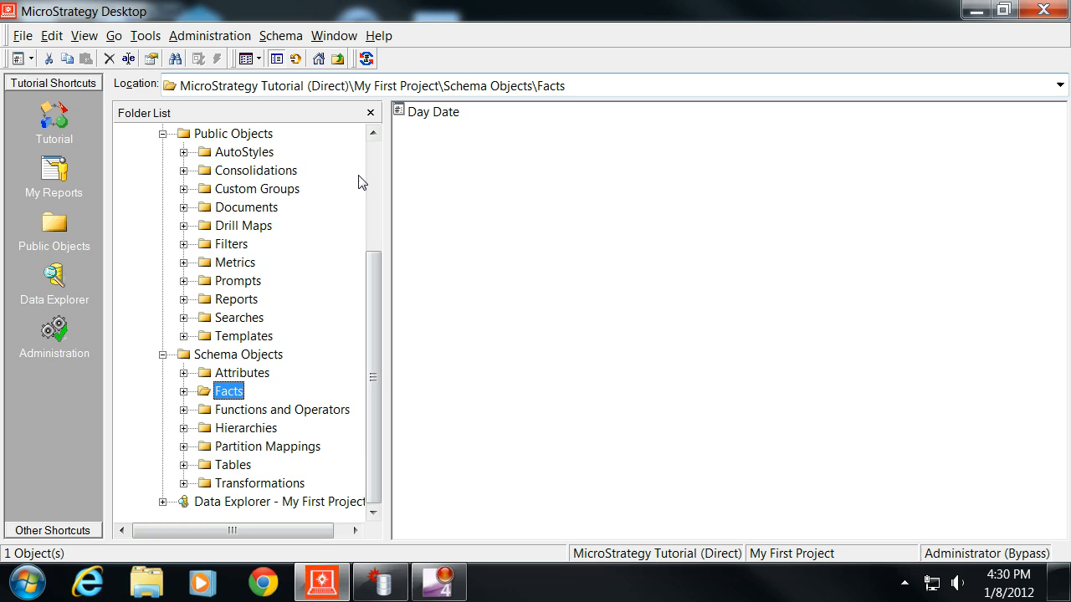
left_click(365, 58)
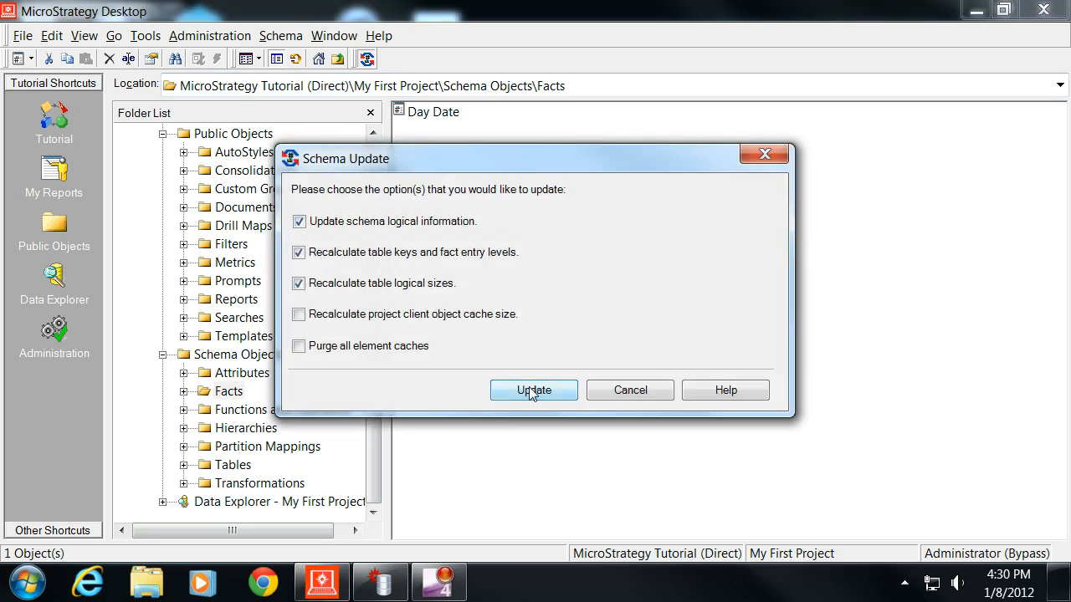
left_click(533, 390)
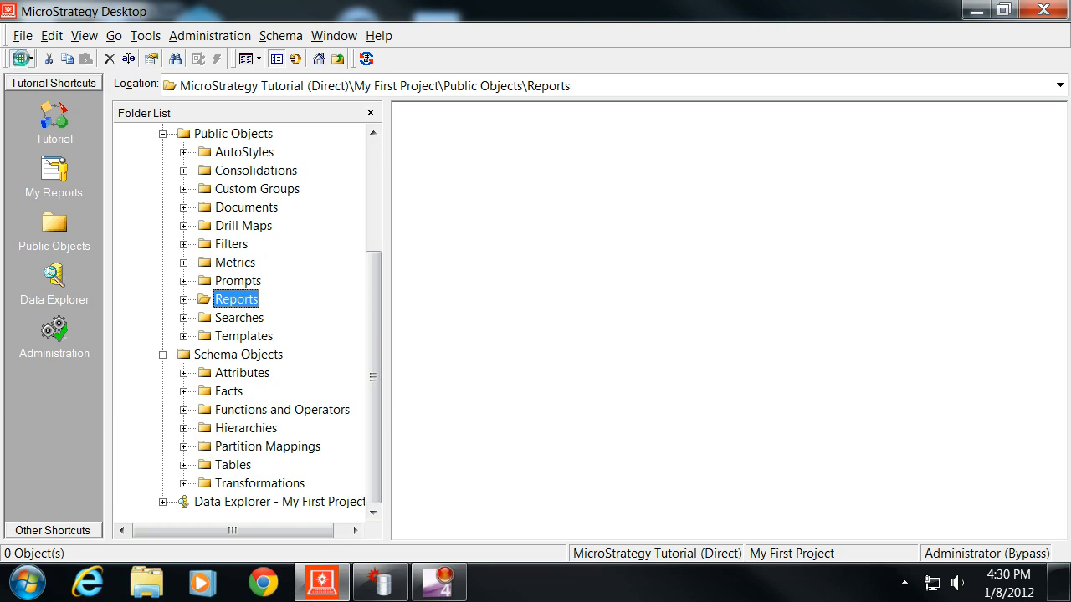
Create a blank report and place the Day Date attribute on its template
double_click(237, 298)
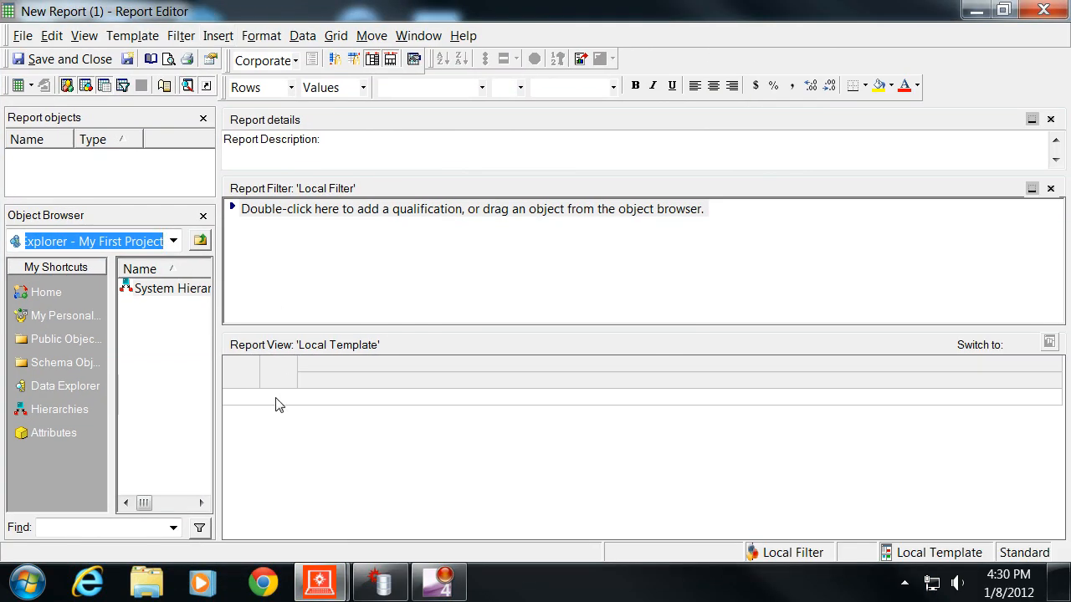
left_click(53, 433)
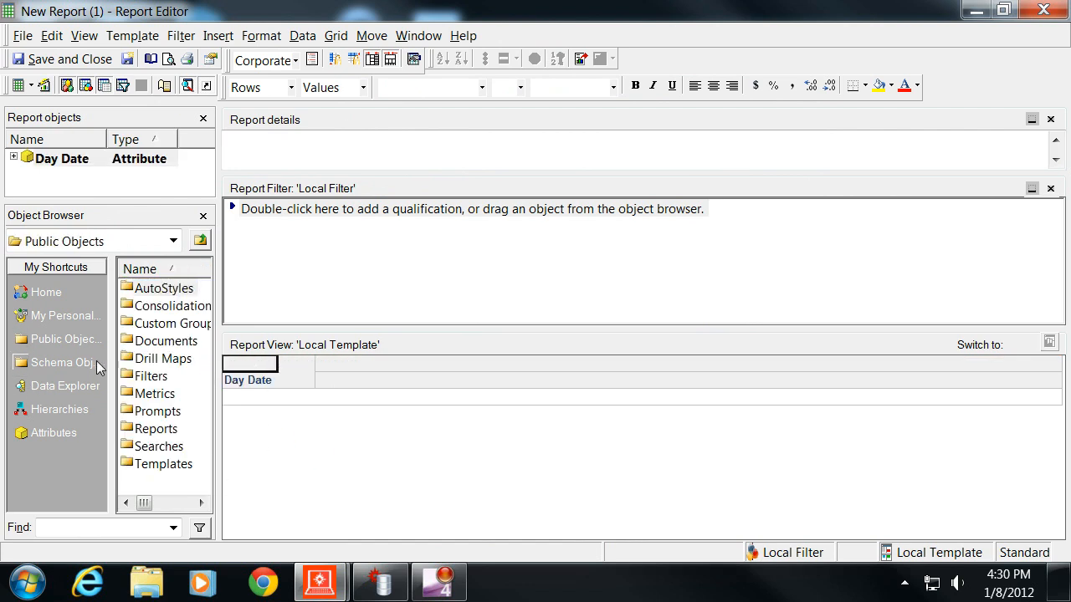
mouse_move(140, 403)
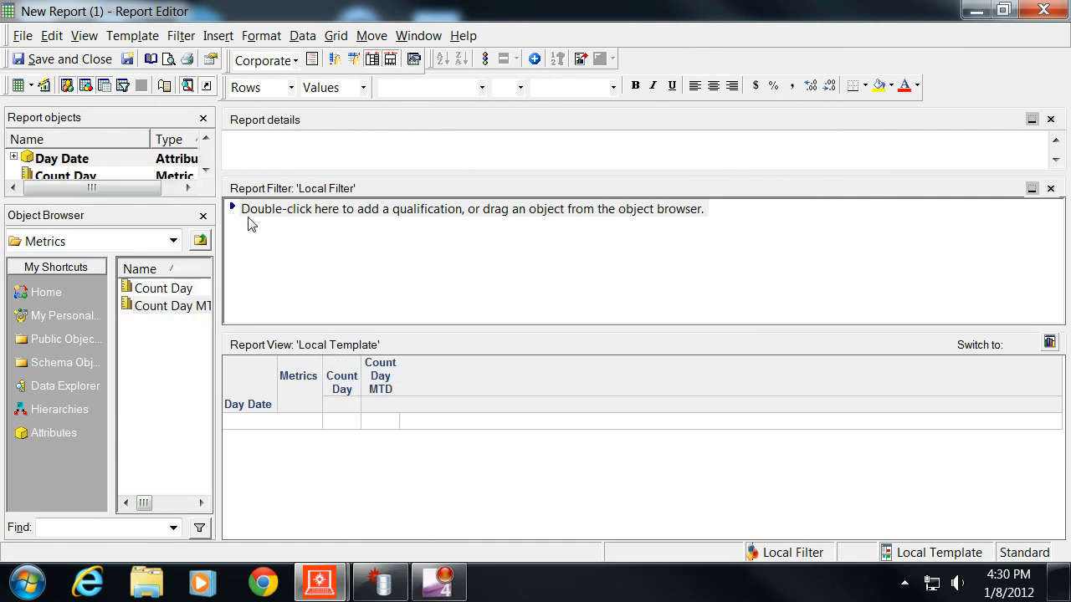
mouse_move(299, 325)
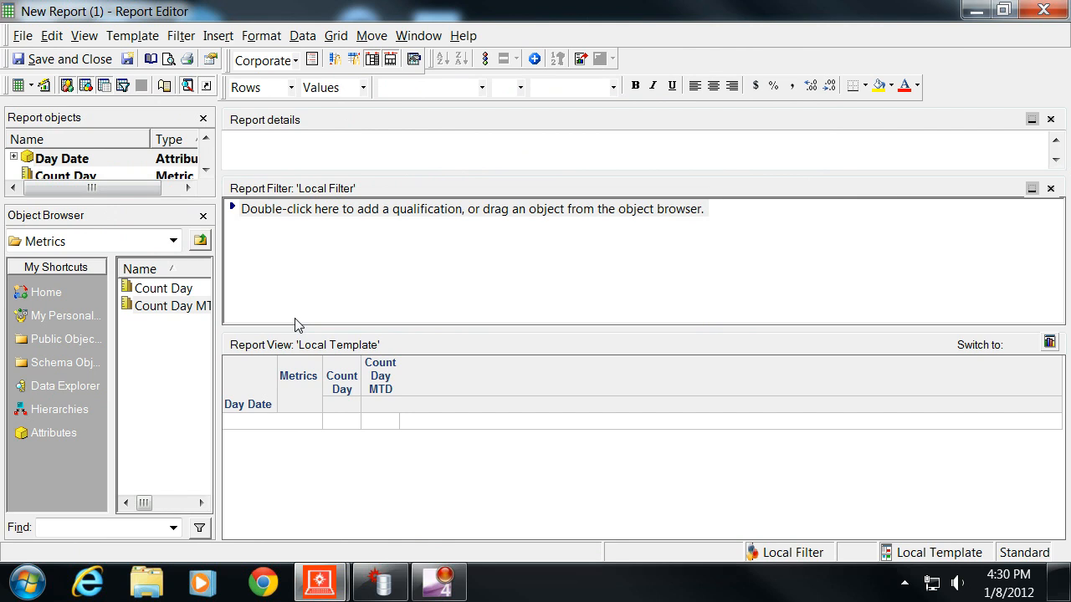
mouse_move(269, 328)
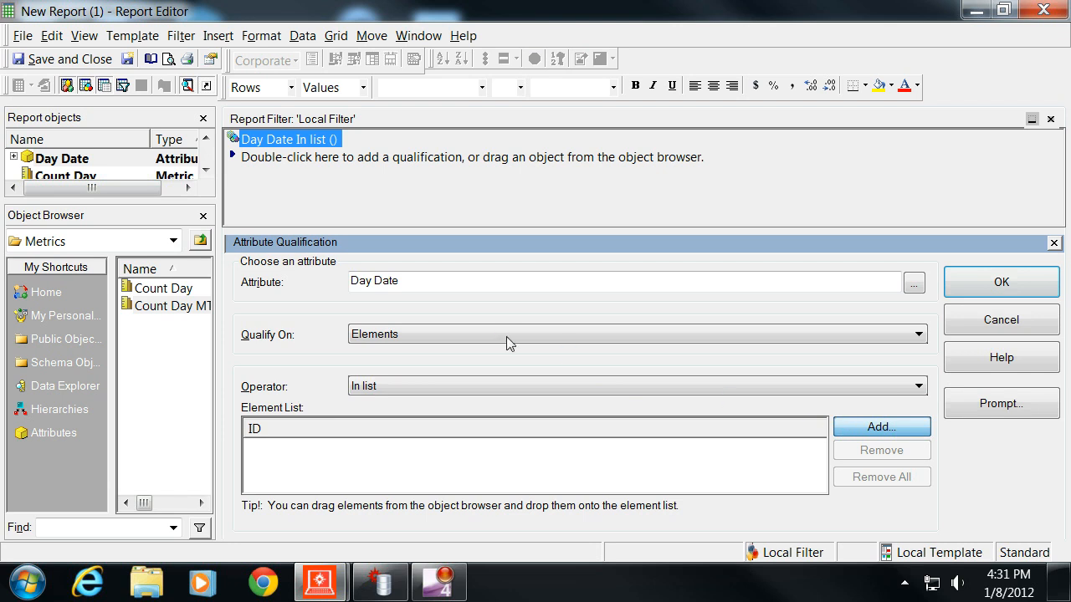
Qualify the report filter on Day Date 10/5/2010 and run the report
left_click(881, 427)
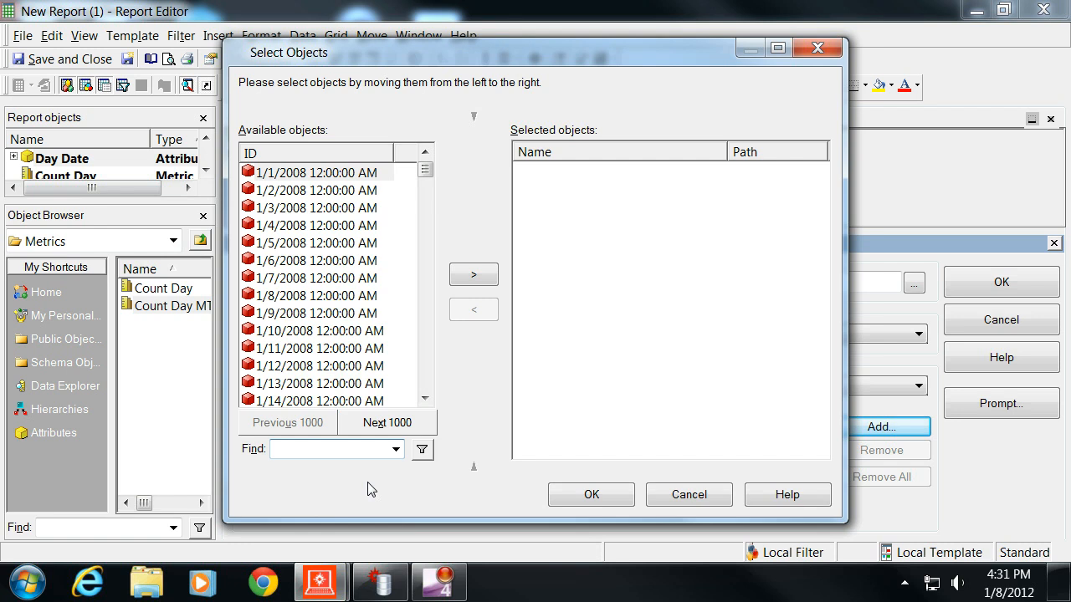
type("10/5")
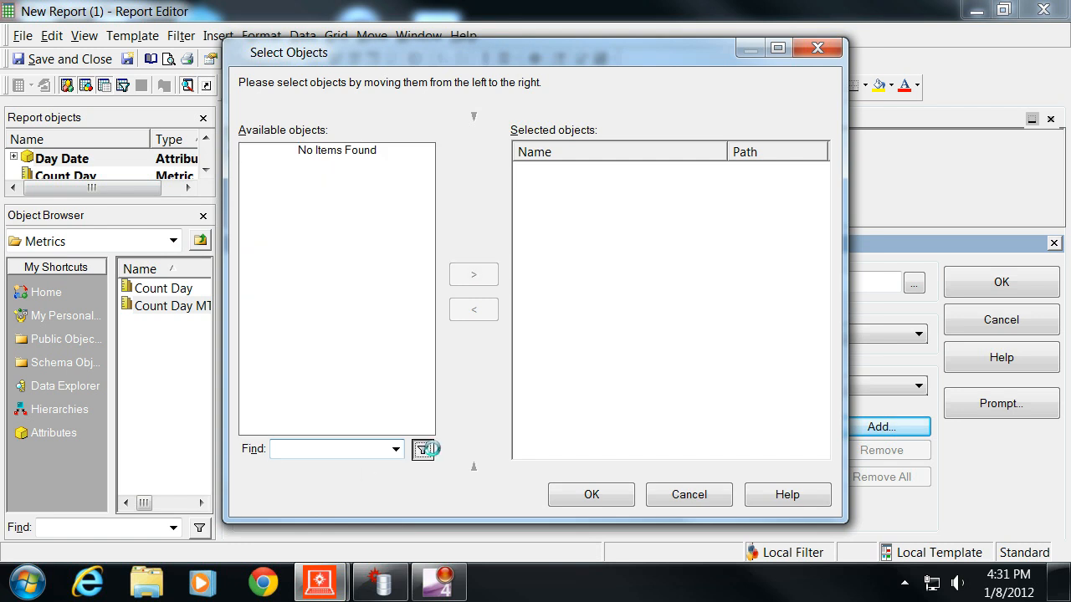
left_click(422, 450)
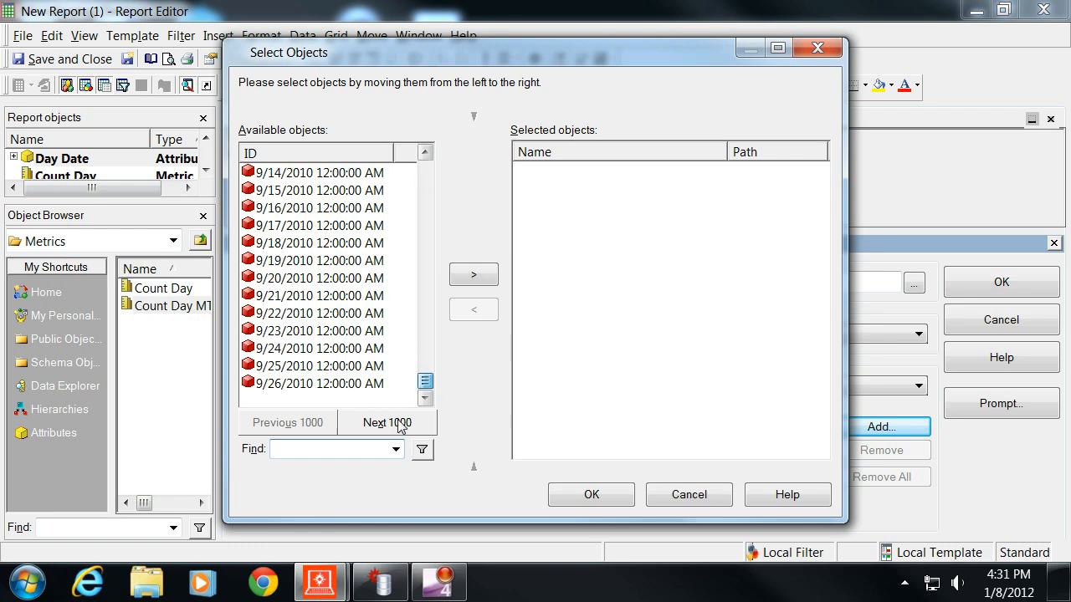
left_click(425, 179)
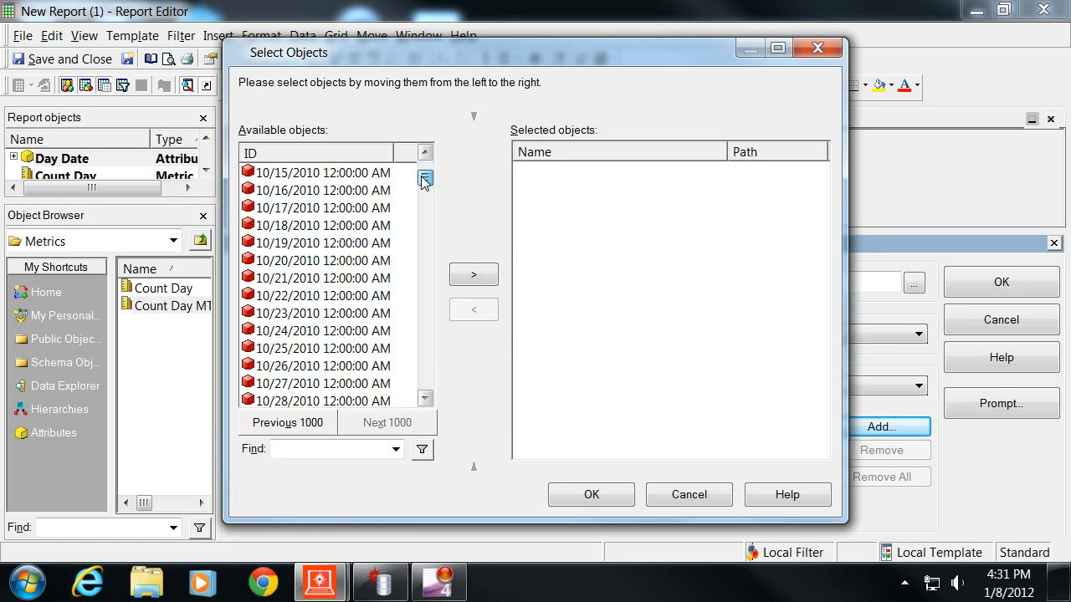
left_click(425, 152)
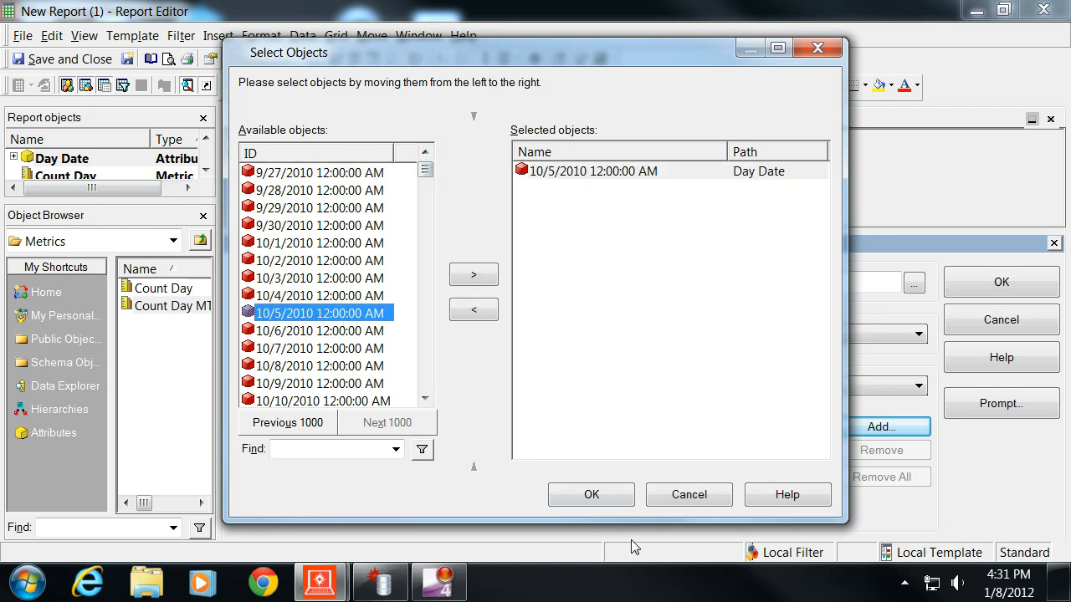
left_click(591, 494)
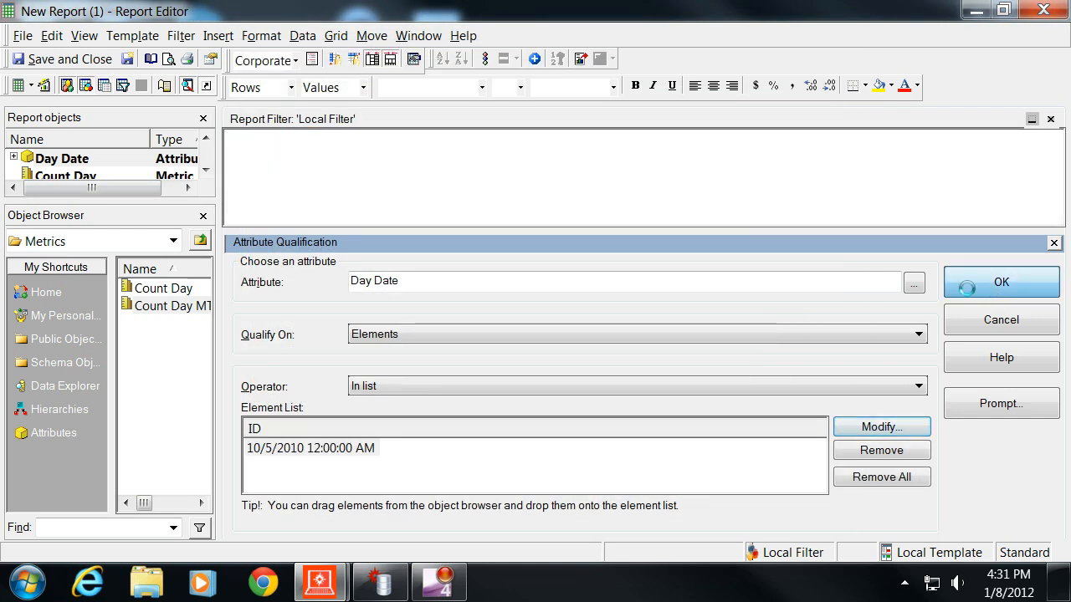
left_click(1000, 282)
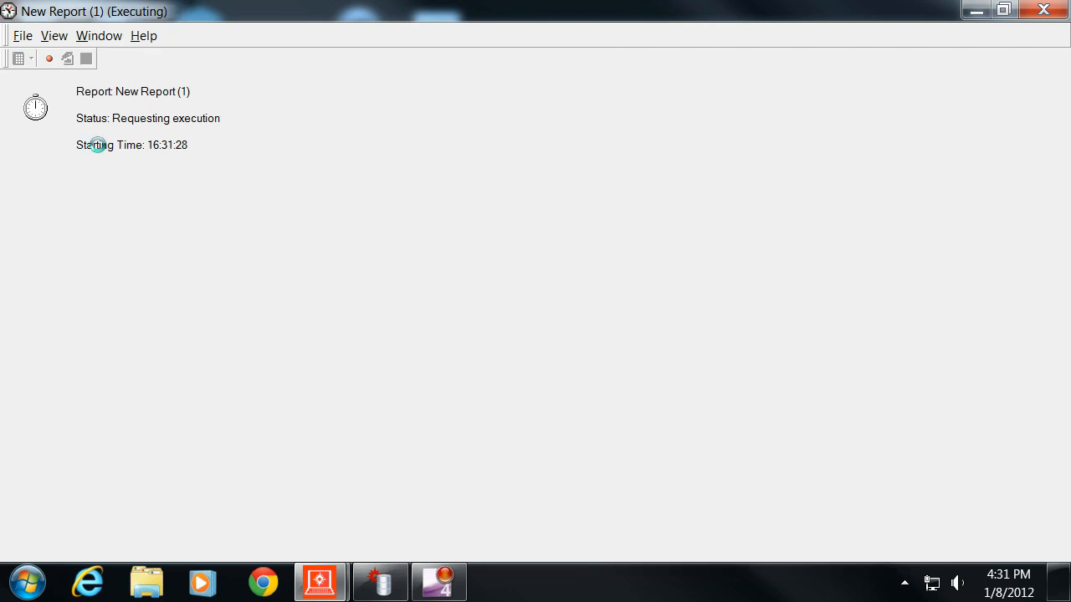
mouse_move(273, 287)
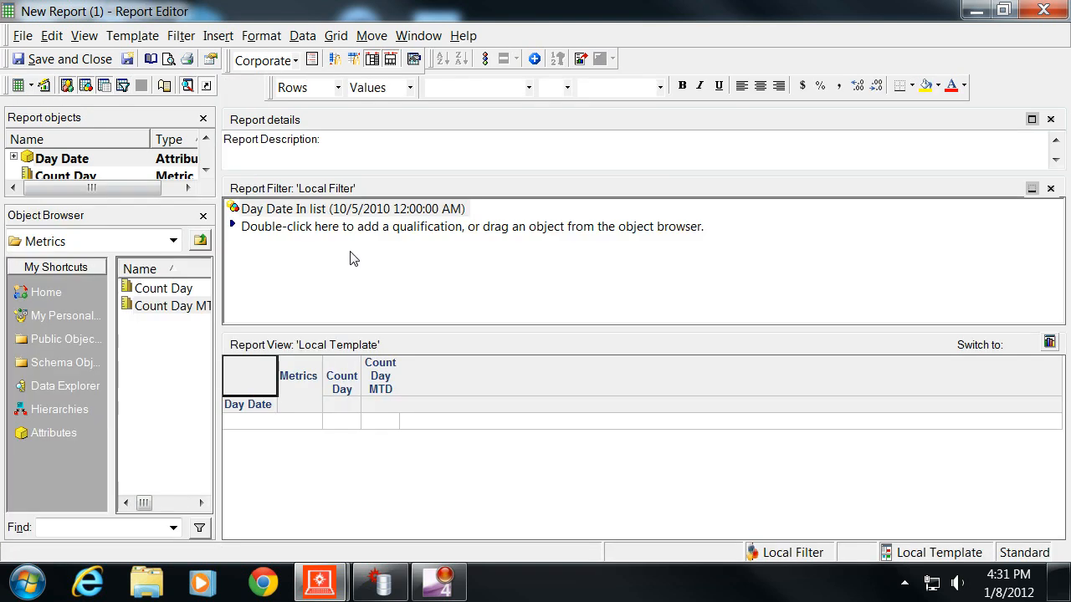
Edit the Day Date filter to include dates 10/1 through 10/4/2010
double_click(351, 208)
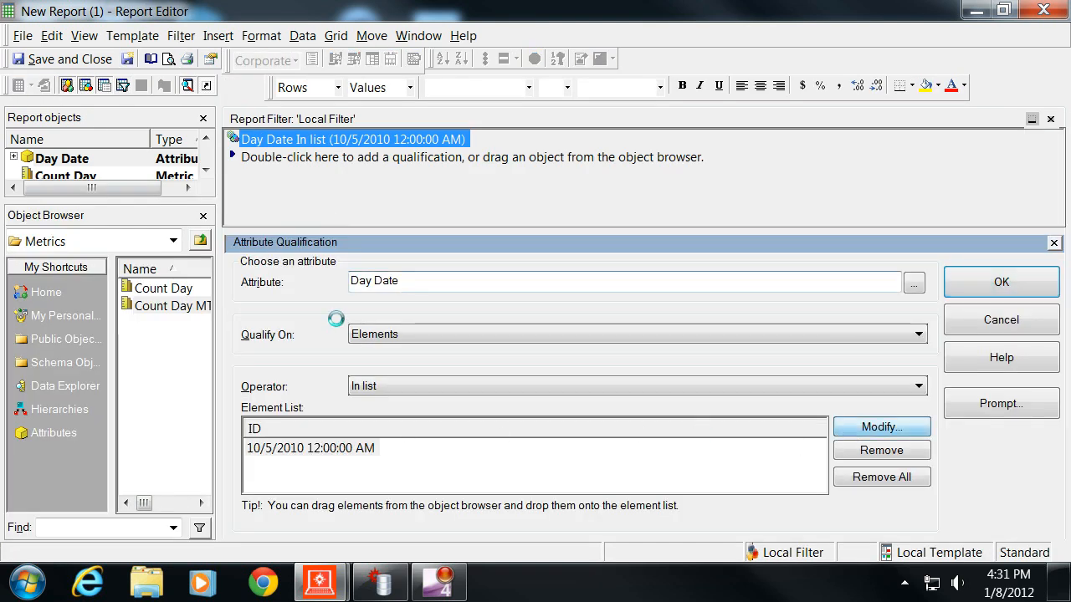
left_click(881, 427)
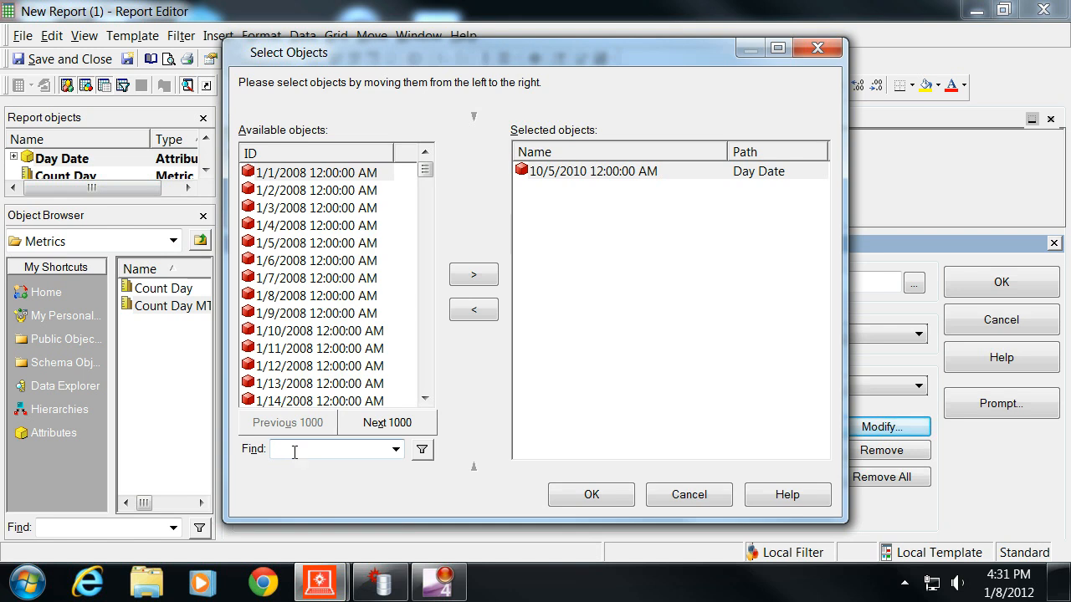
type("10")
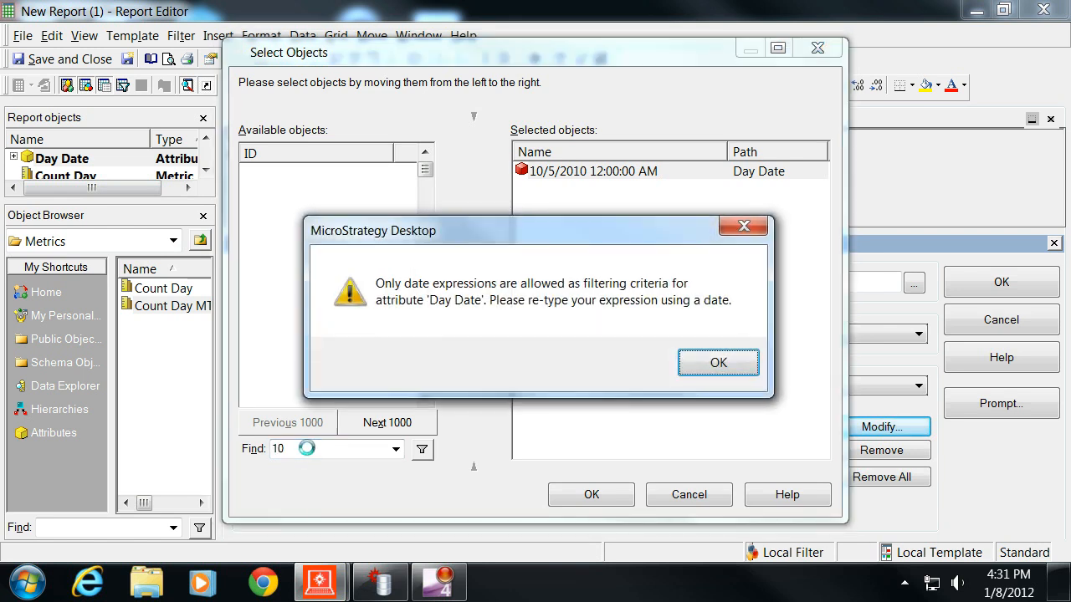
left_click(717, 362)
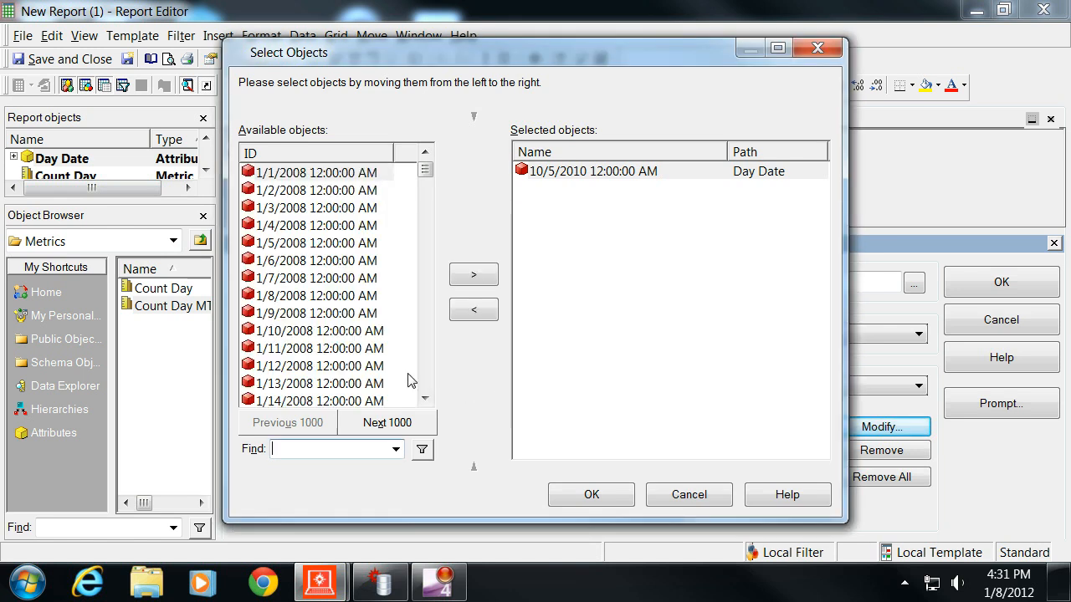
scroll("down", 3)
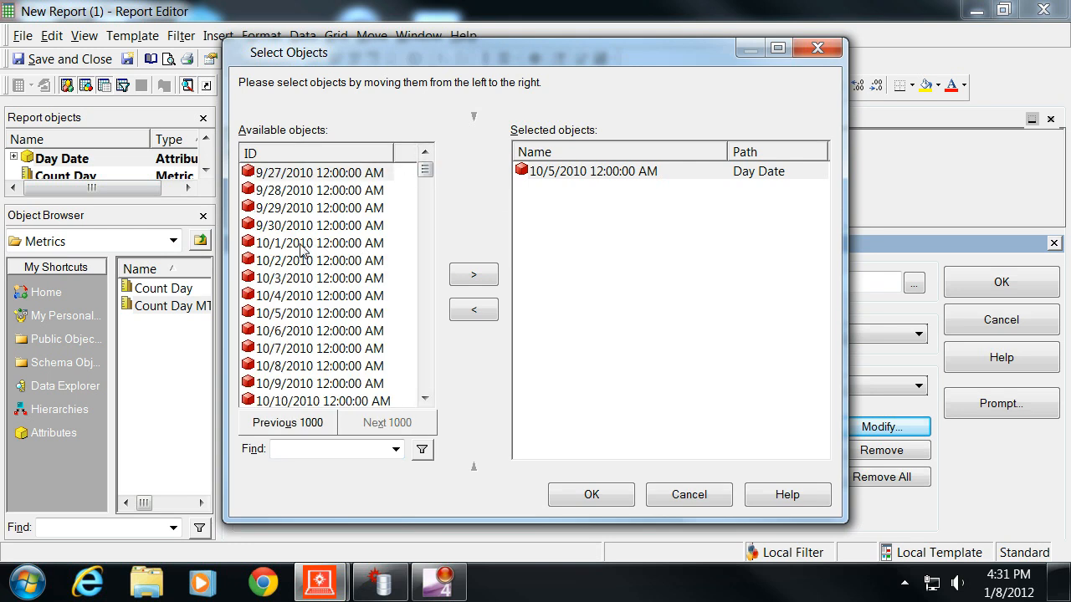
left_click(474, 274)
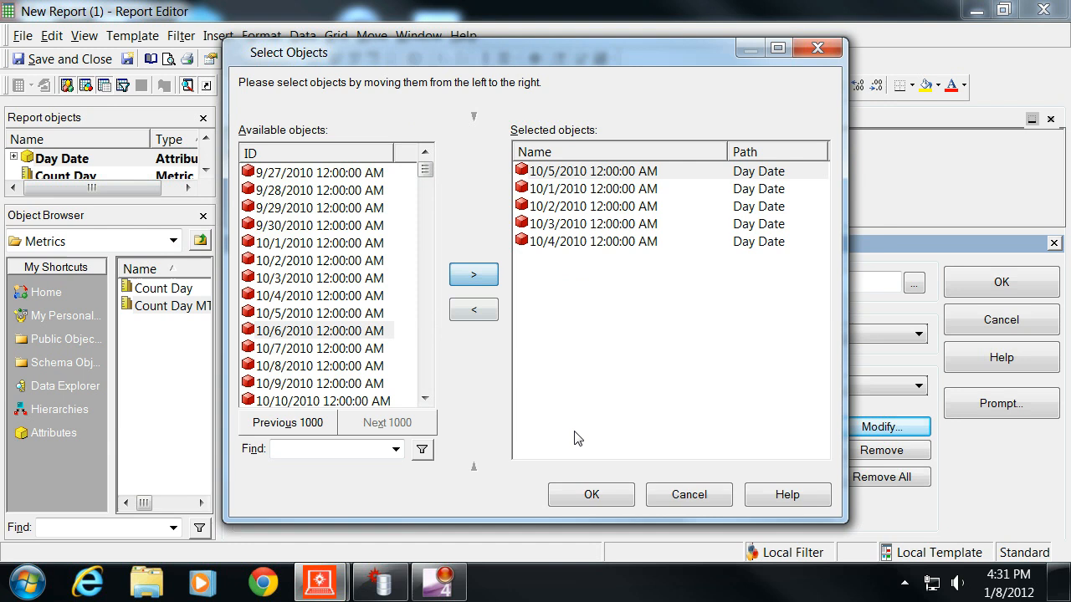
left_click(591, 494)
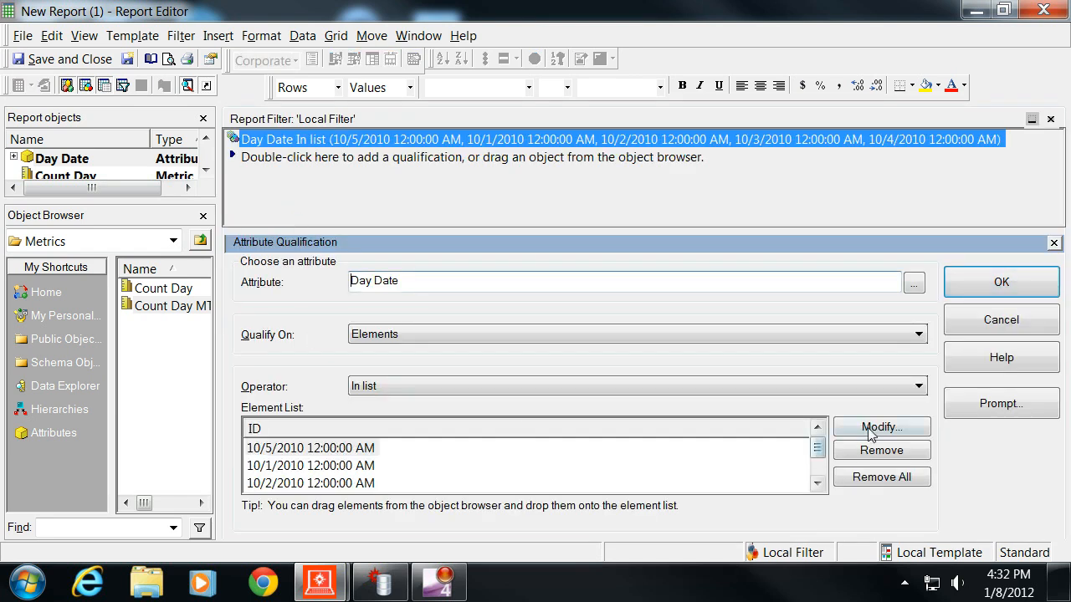
Add 9/30/2010 to the filter, run the report, and select the 9/30 MTD count
left_click(880, 427)
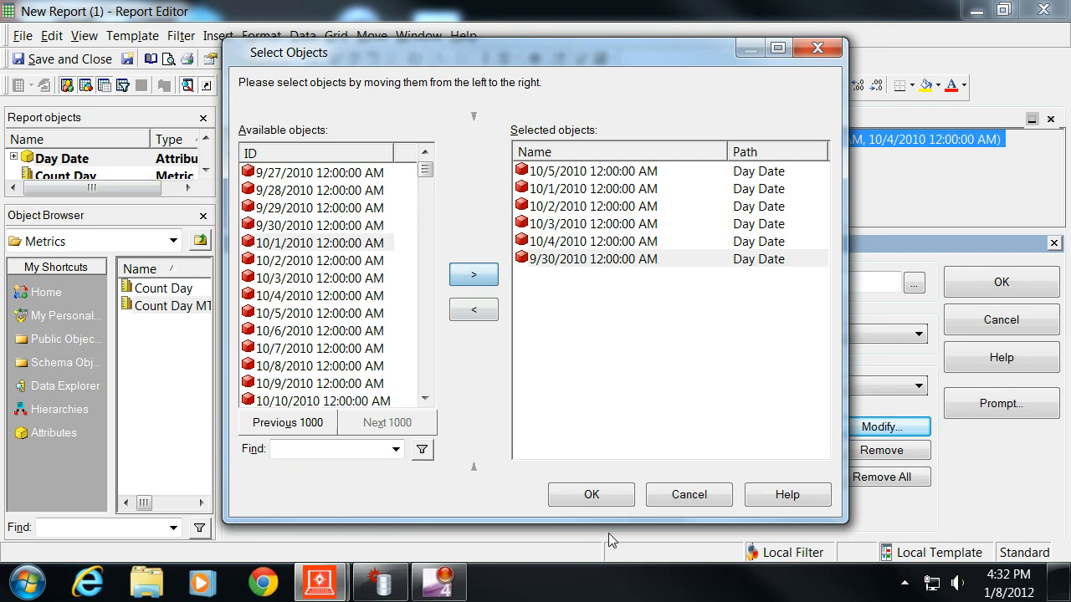
left_click(590, 494)
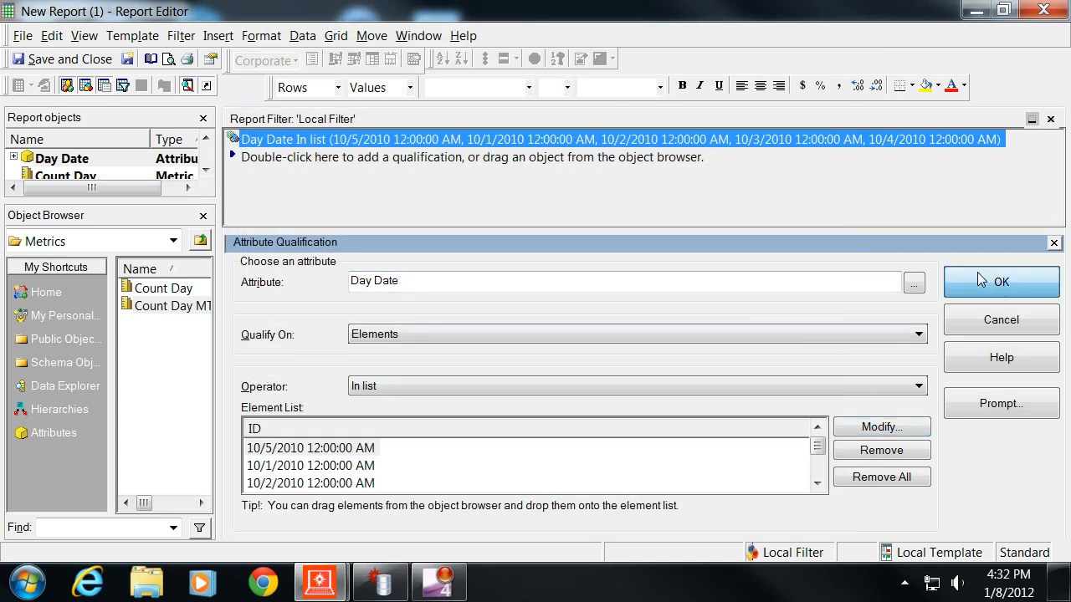
left_click(1001, 281)
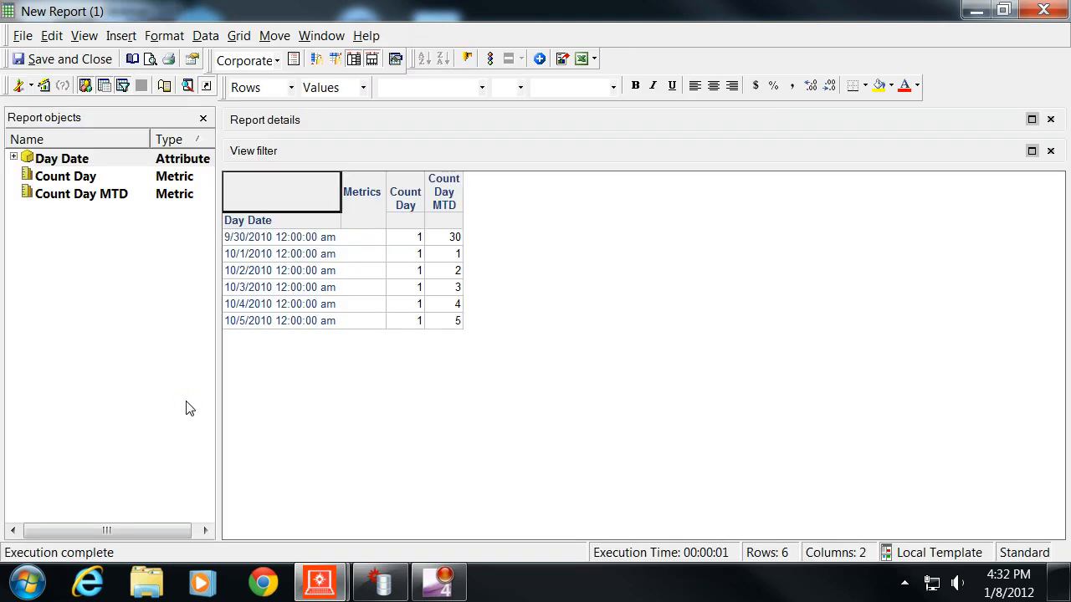
left_click(443, 237)
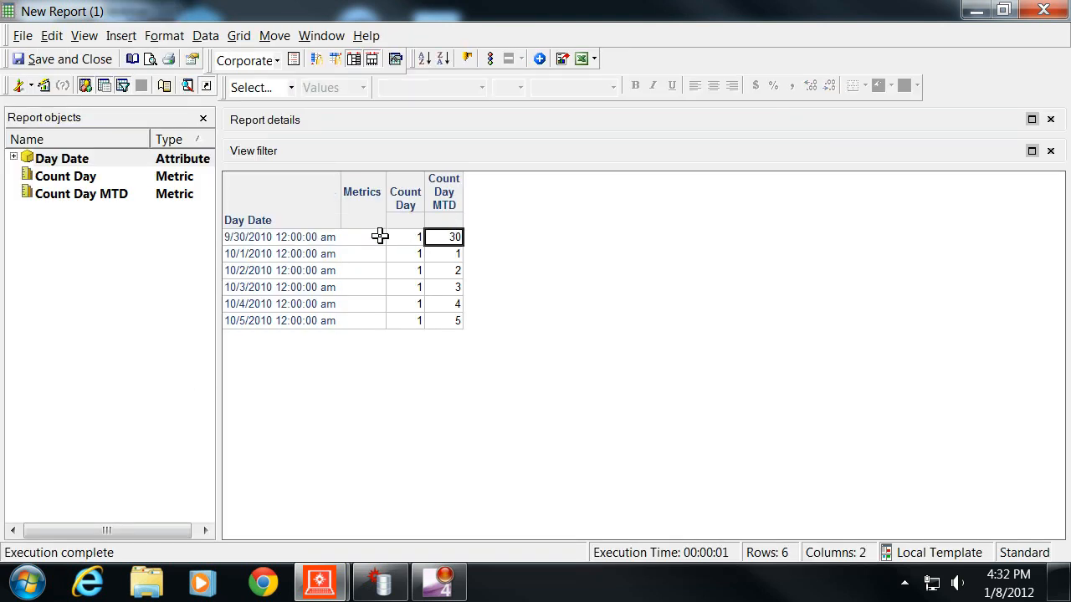